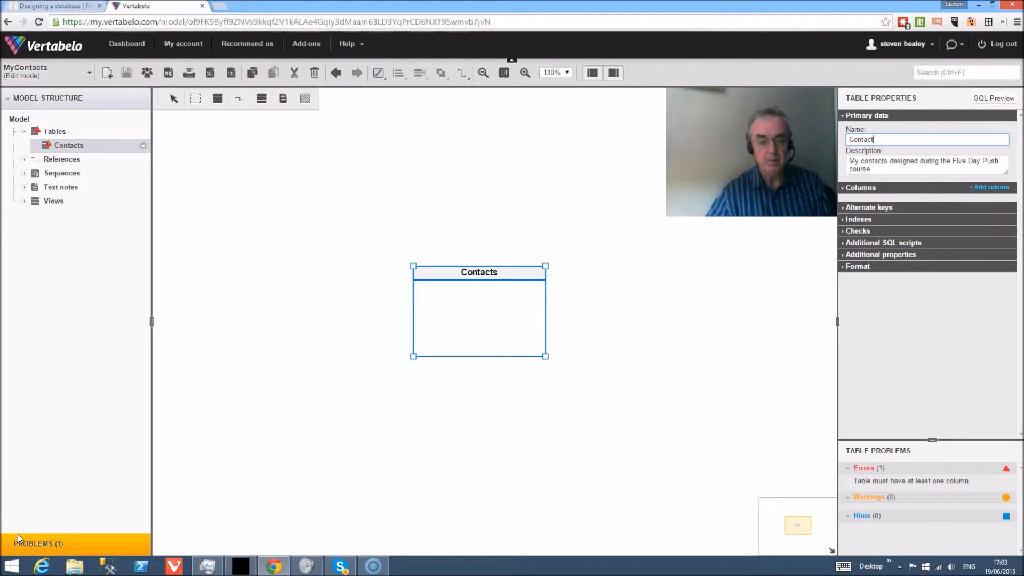
pyautogui.moveTo(314, 501)
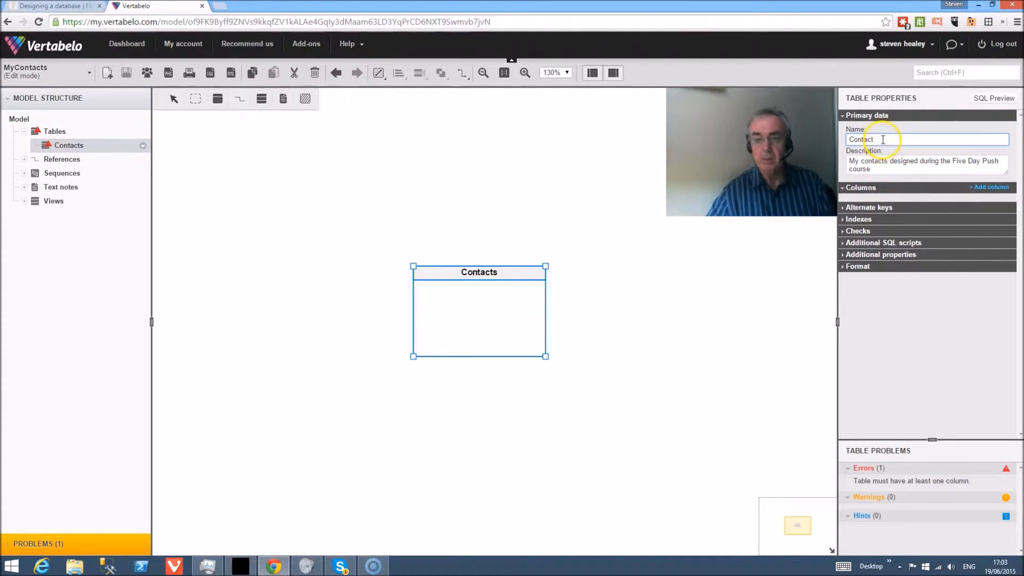
# Append 'SJH' to the table name so Contacts becomes ContactSJH.
pyautogui.write('SJ')
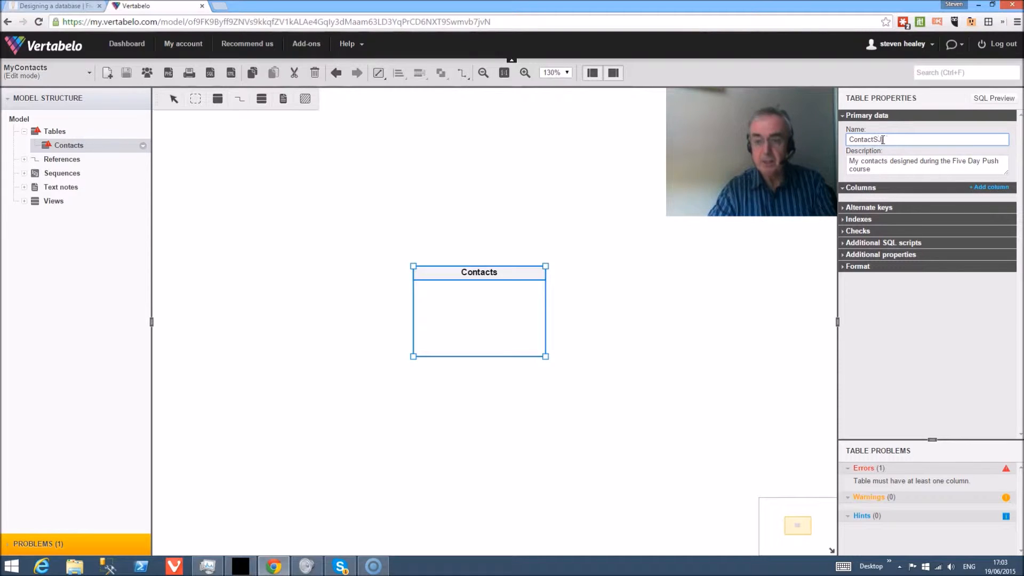
pyautogui.write('H')
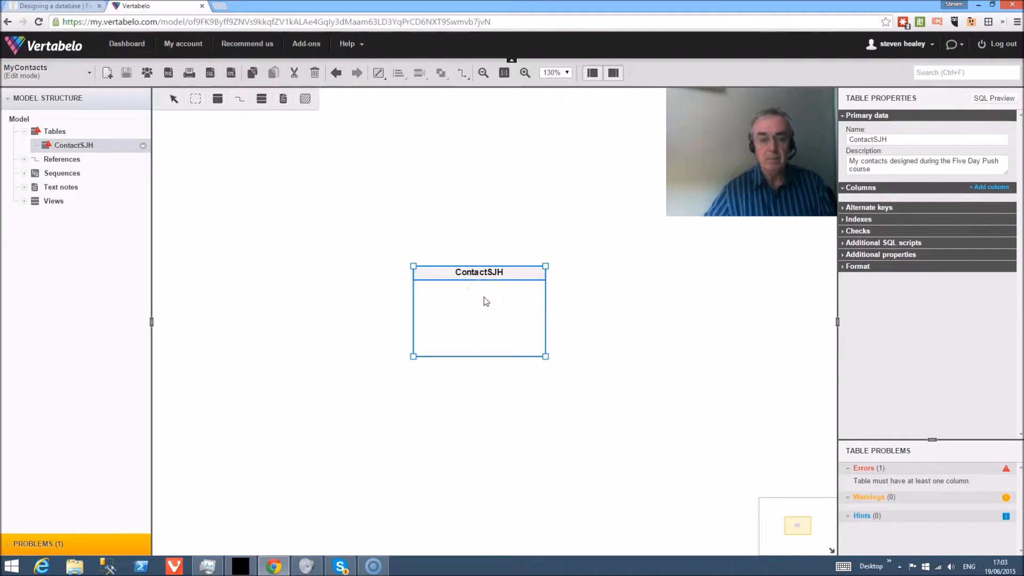
pyautogui.moveTo(768, 282)
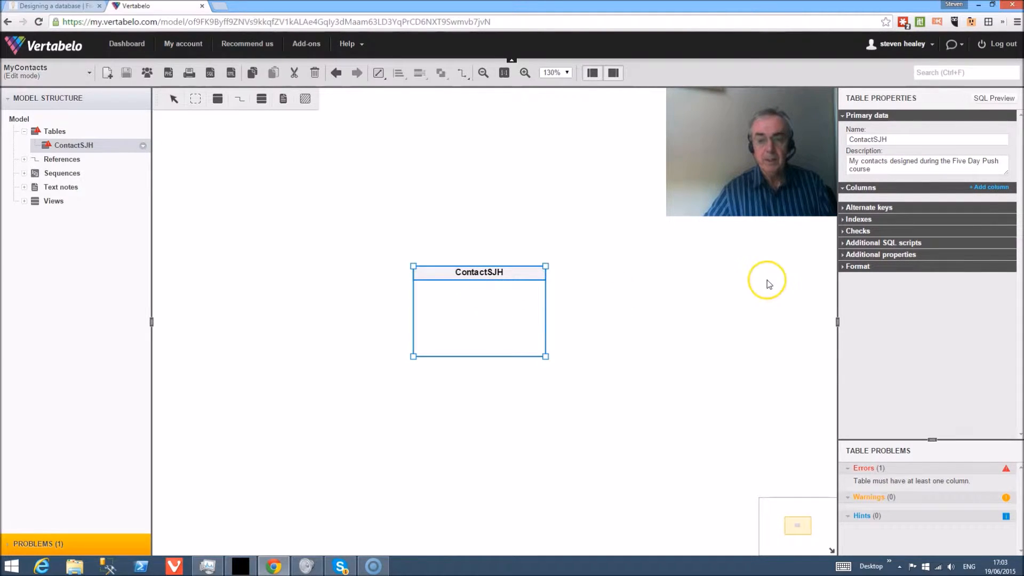
pyautogui.moveTo(781, 279)
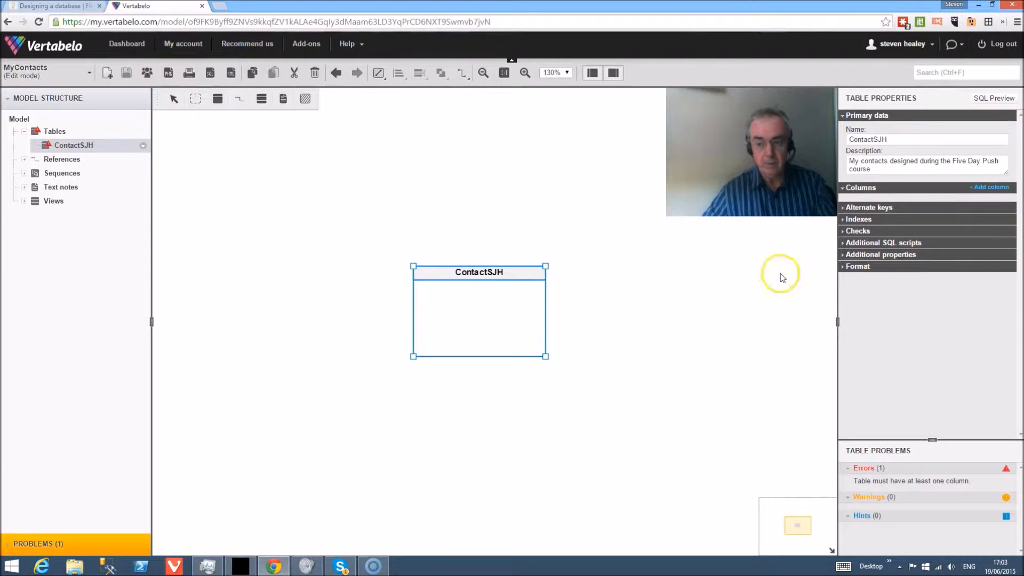
pyautogui.moveTo(989, 187)
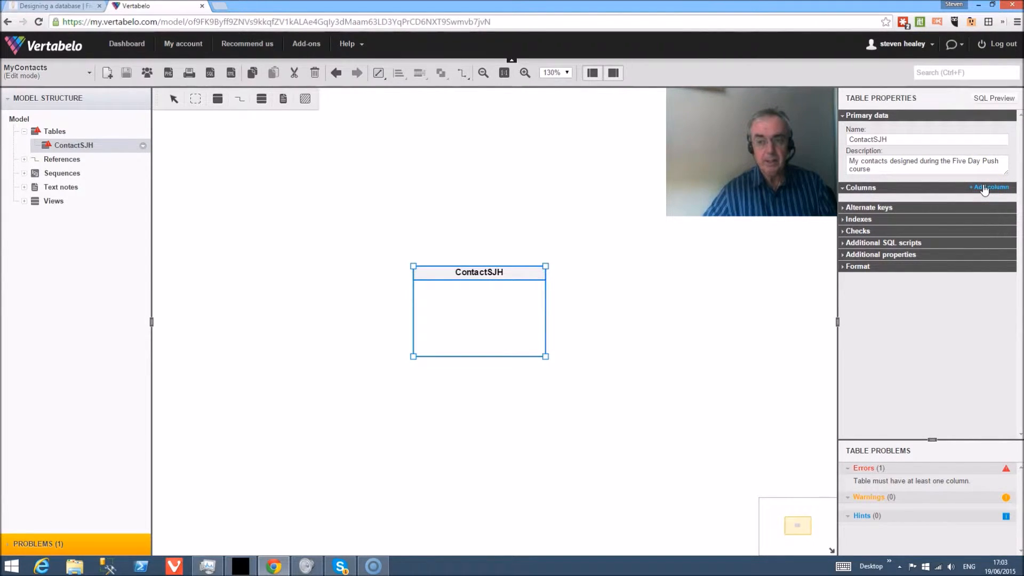
# Add a ContactNumber column and mark it as the table's primary key.
pyautogui.click(990, 187)
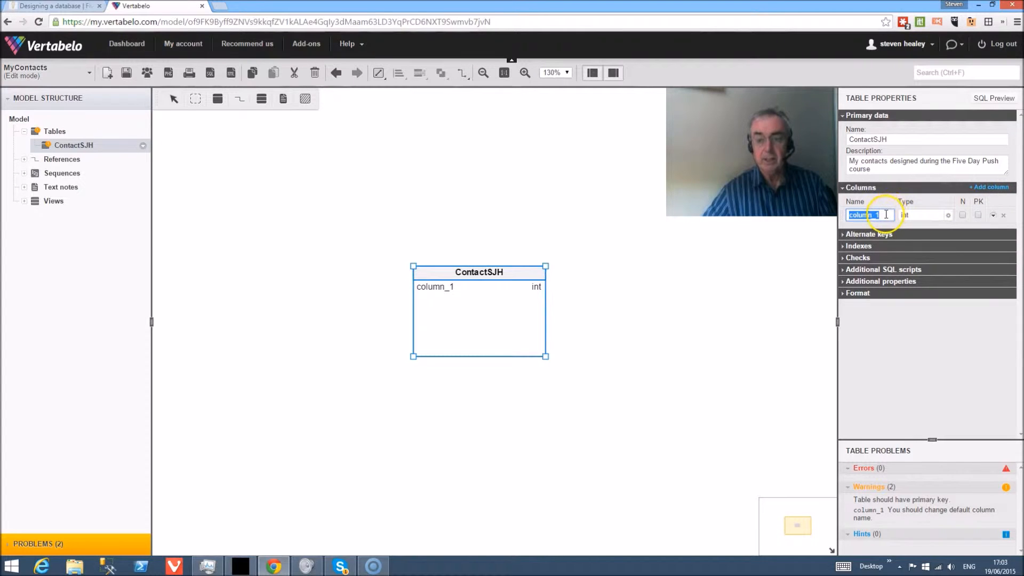
pyautogui.write('C')
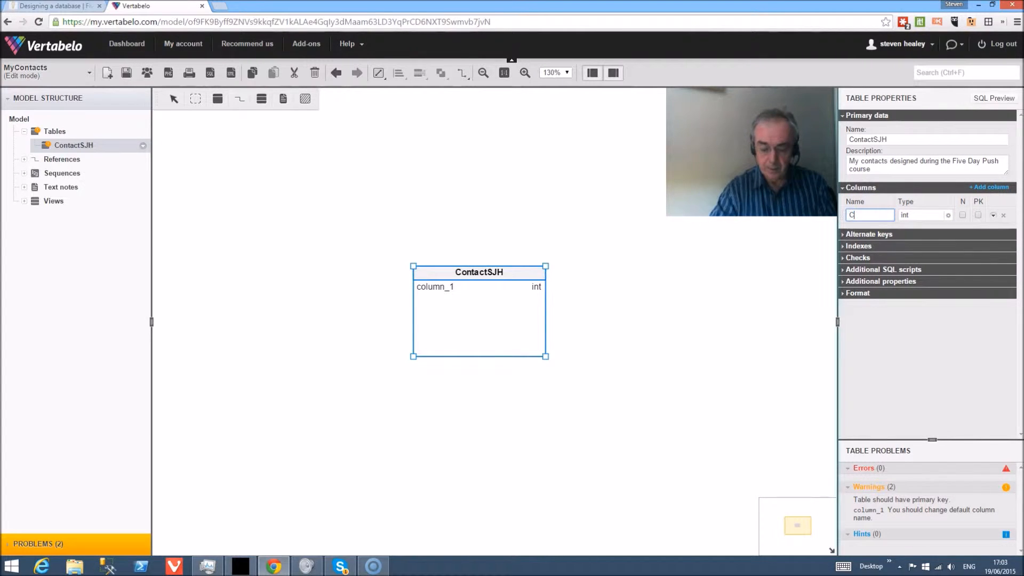
pyautogui.write('ontact')
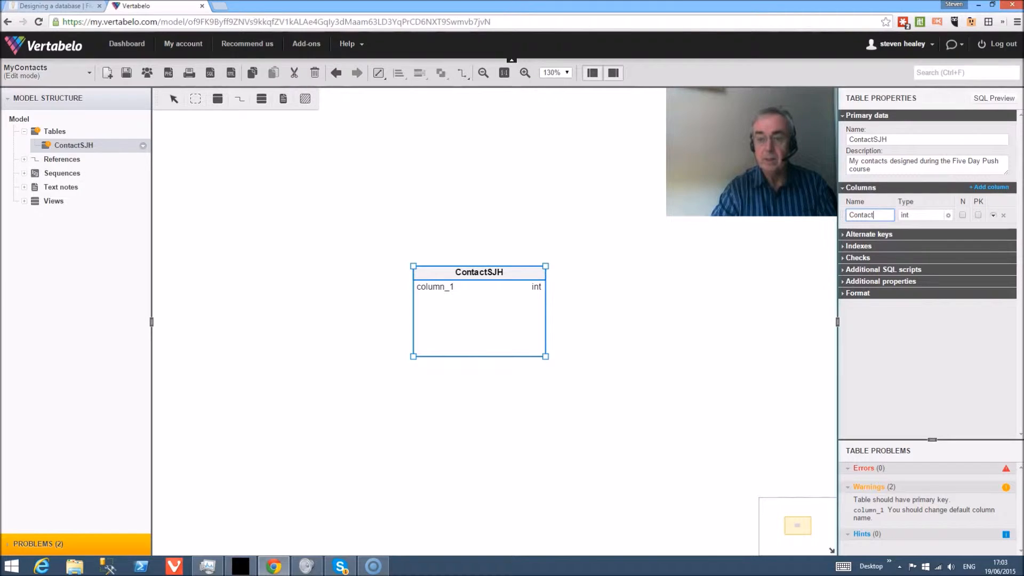
pyautogui.write('N')
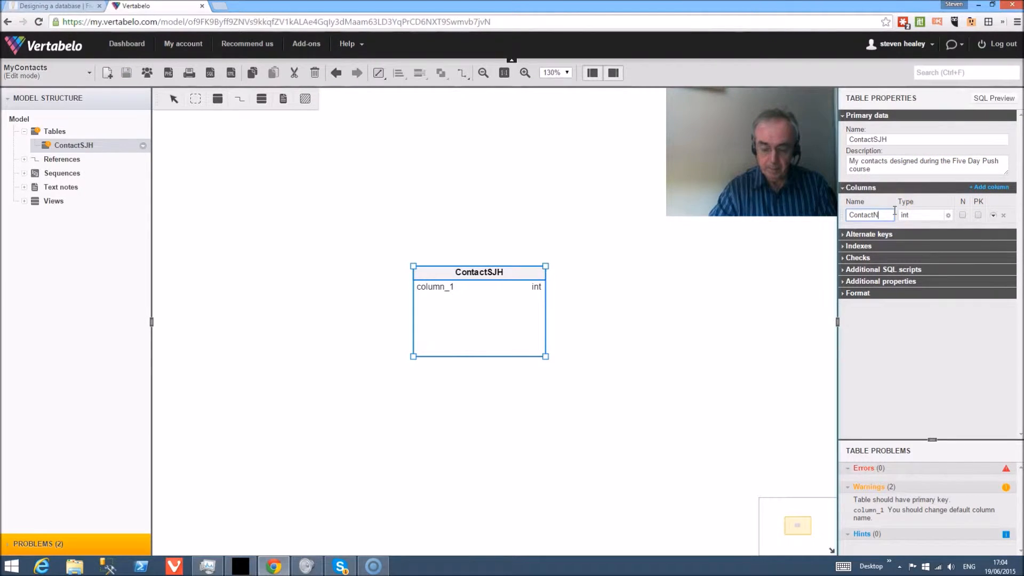
pyautogui.write('umber')
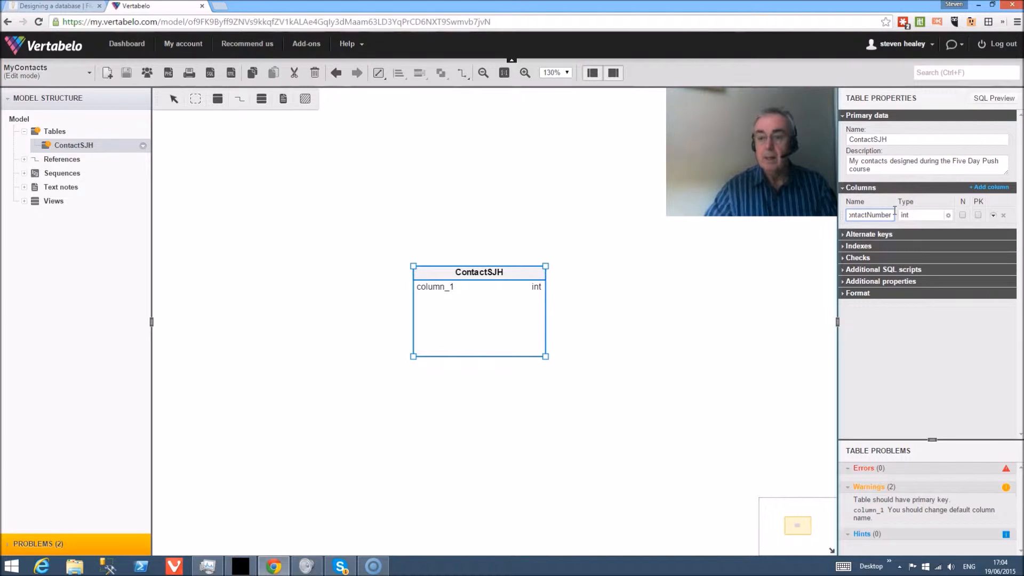
pyautogui.click(977, 214)
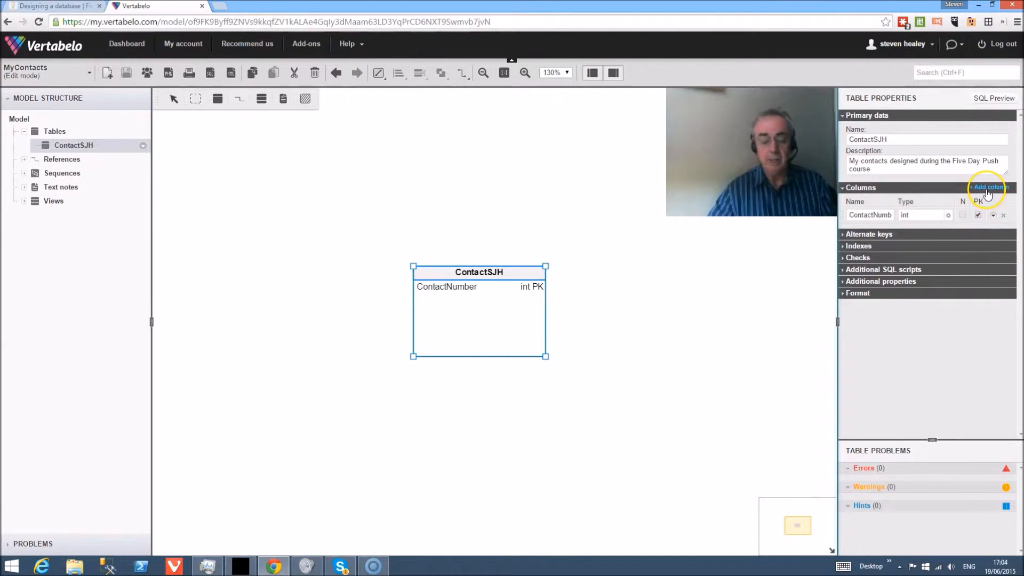
# Add a ConSurname column with type varchar(30).
pyautogui.click(988, 188)
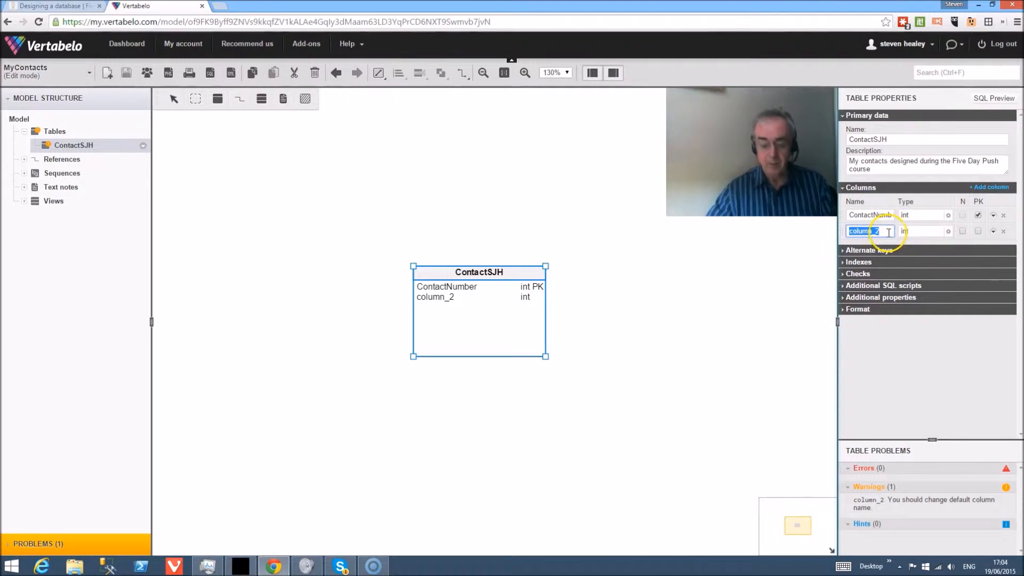
pyautogui.write('ConSurname')
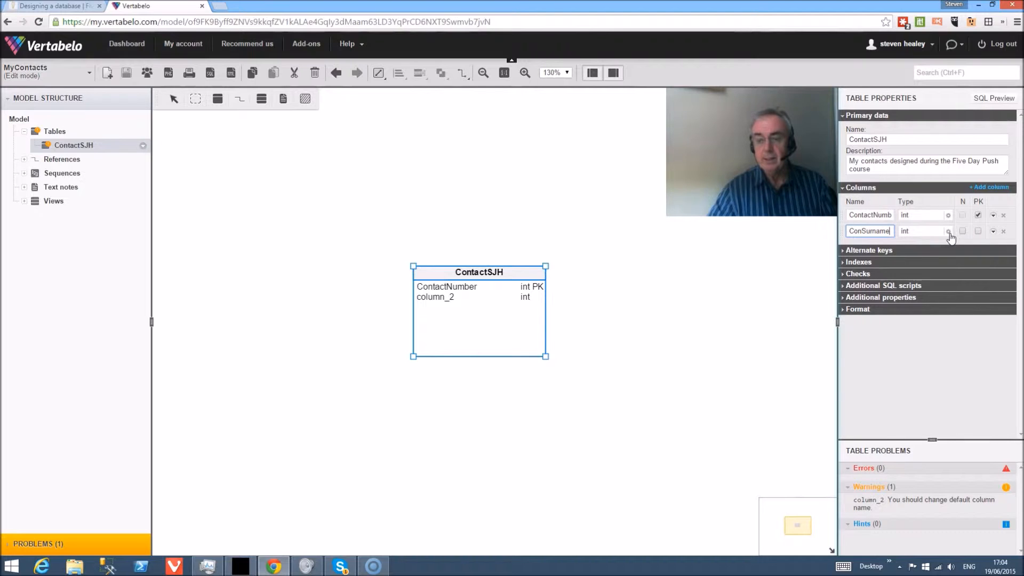
pyautogui.click(948, 230)
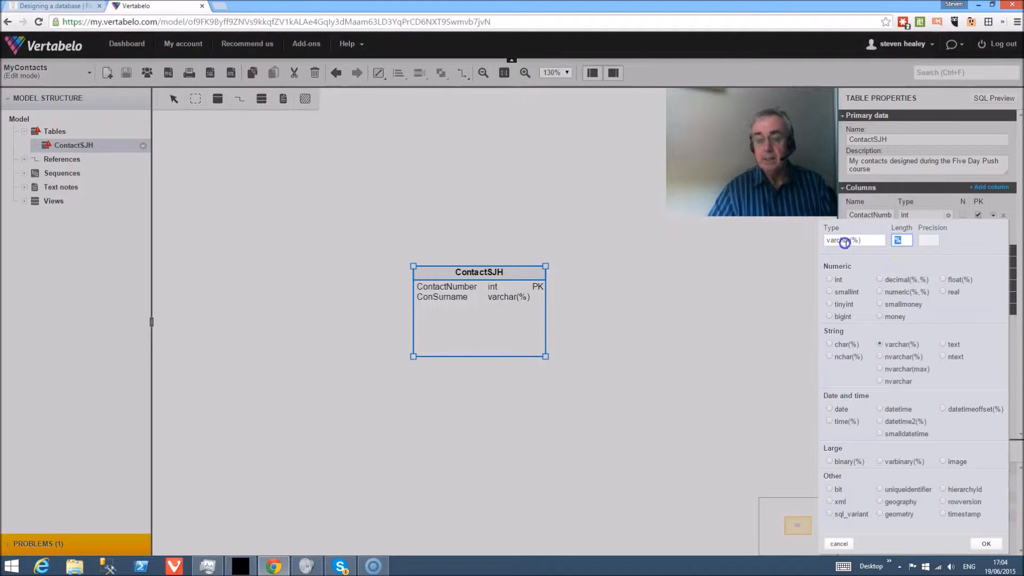
pyautogui.write('30')
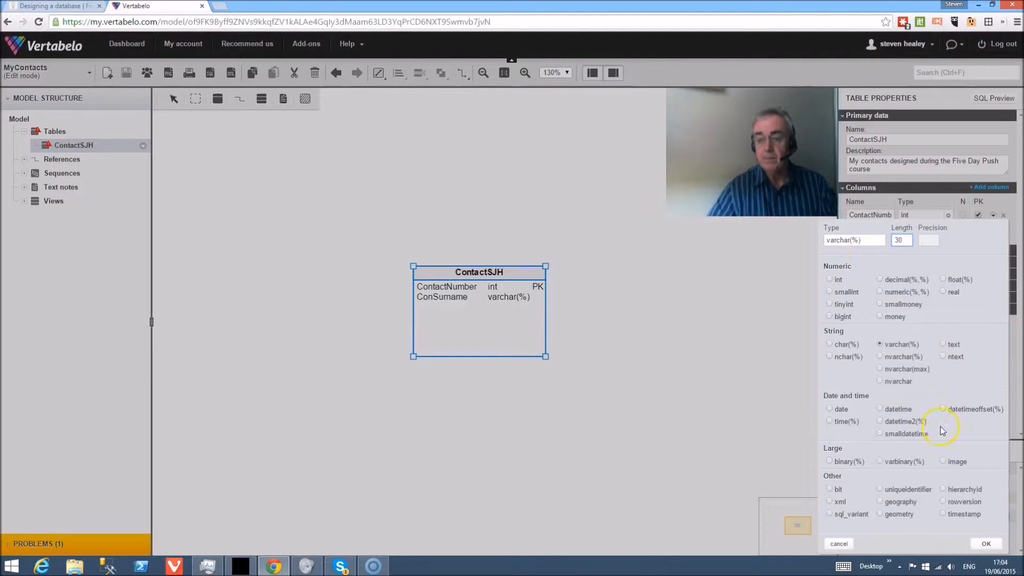
pyautogui.click(986, 543)
pyautogui.write('Con')
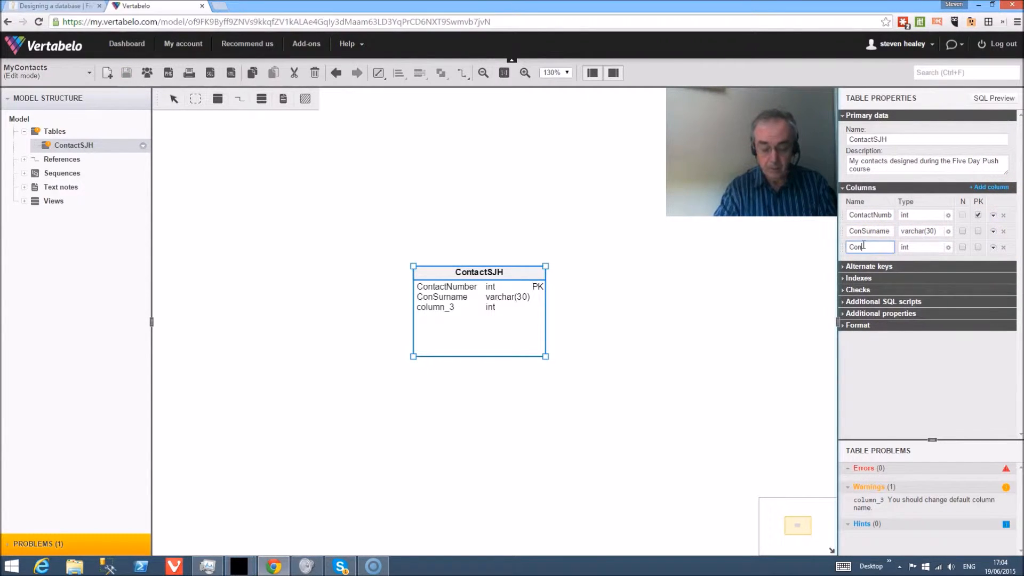
# Give ConForename a varchar(20) type and tick its N box.
pyautogui.click(921, 246)
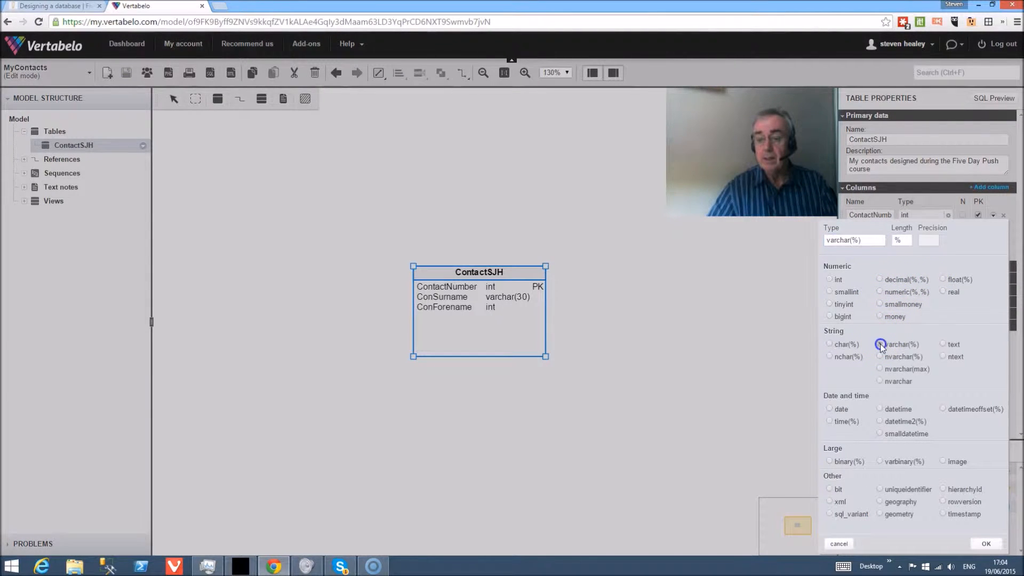
pyautogui.click(986, 543)
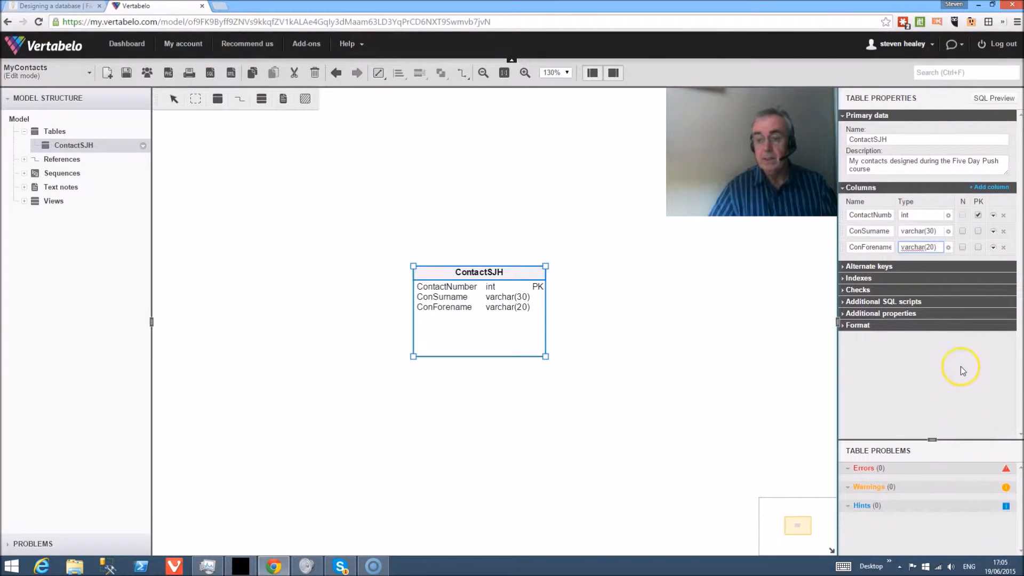
pyautogui.click(962, 215)
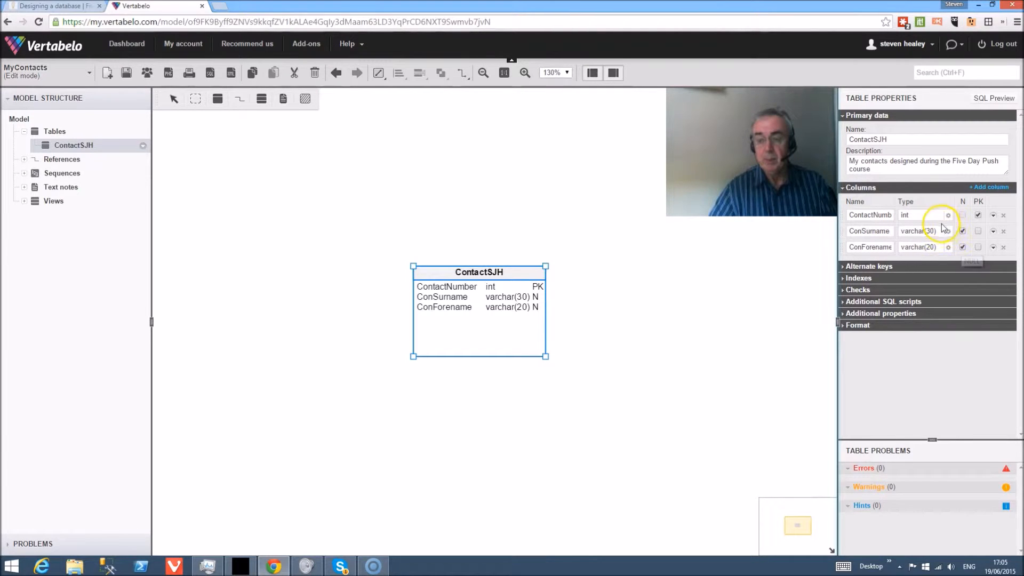
pyautogui.moveTo(933, 241)
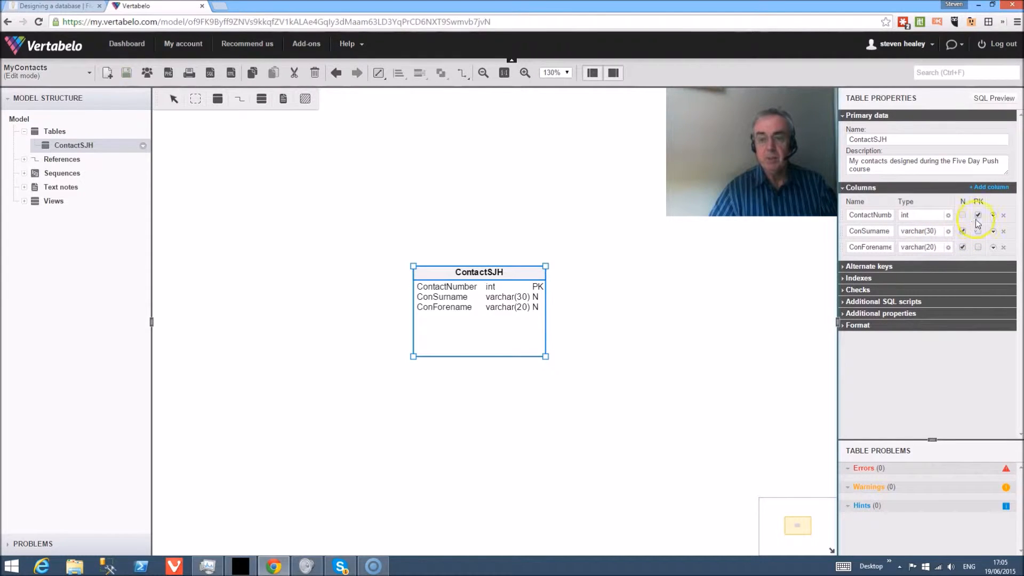
# Add the ConTitle column and give it a varchar(20) text type.
pyautogui.click(988, 187)
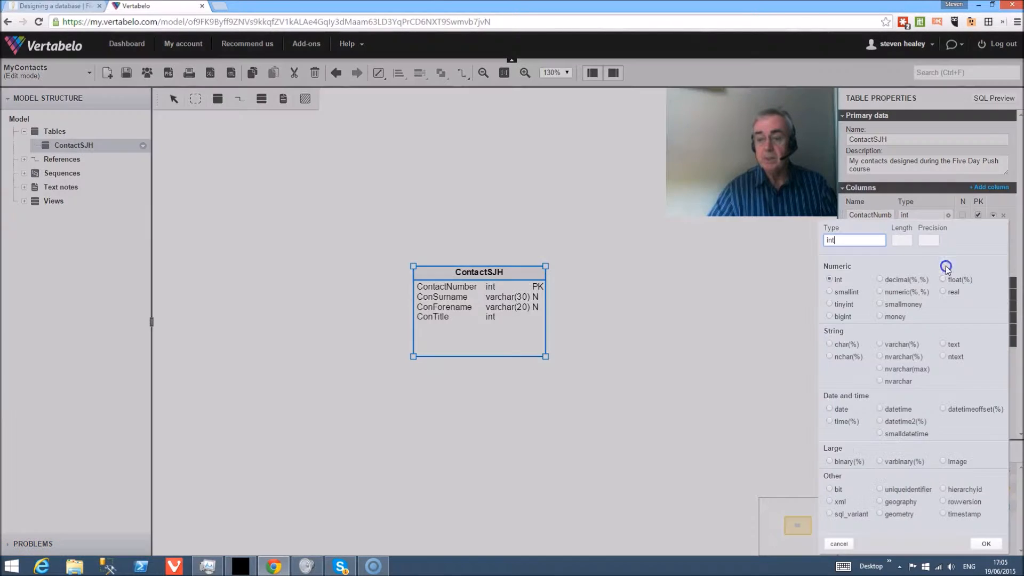
pyautogui.click(985, 543)
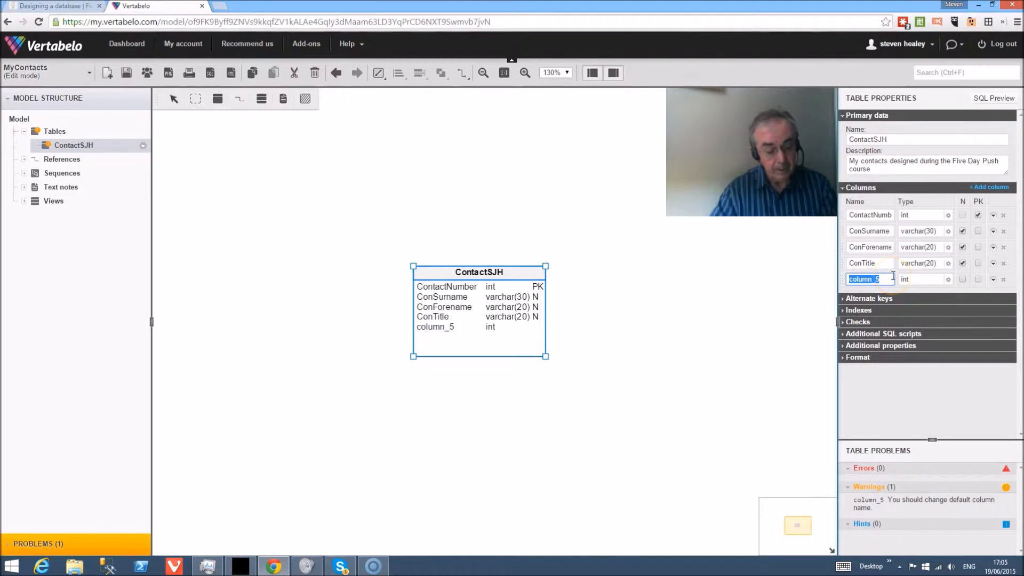
# Make ConAddressLine1 and ConAddressLine2 varchar(60) and City varchar(20).
pyautogui.click(921, 279)
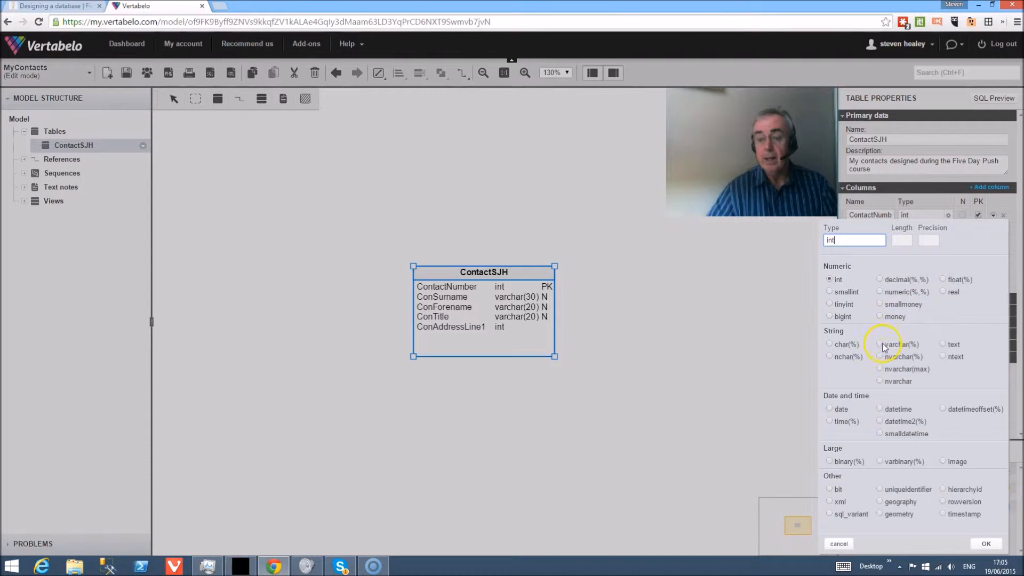
pyautogui.click(879, 344)
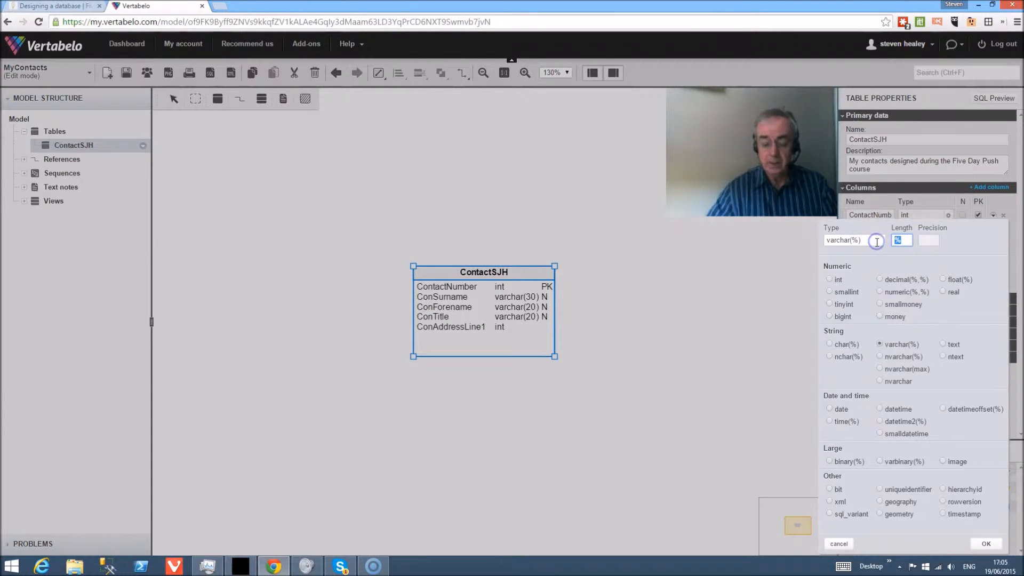
pyautogui.write('60')
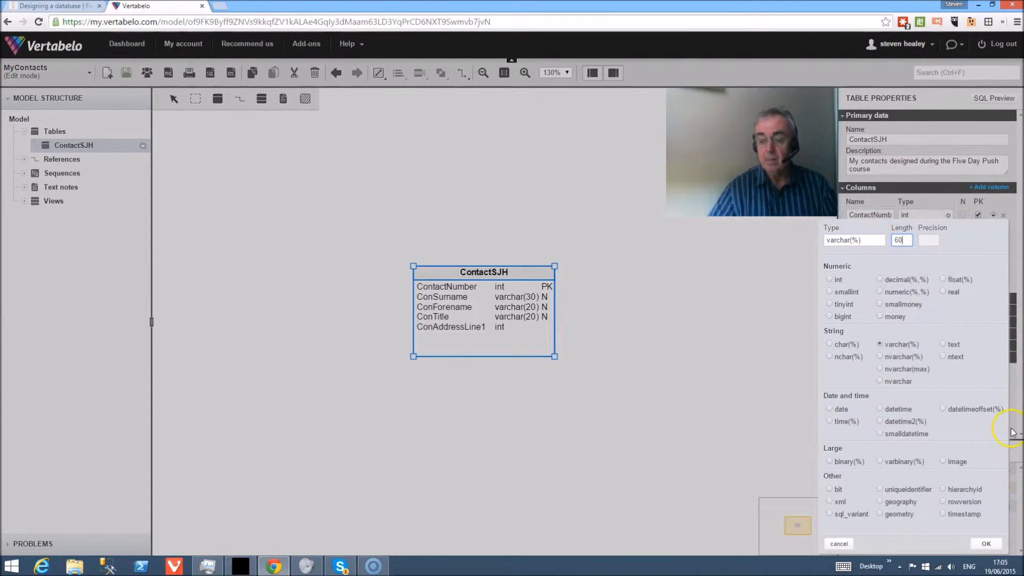
pyautogui.click(985, 543)
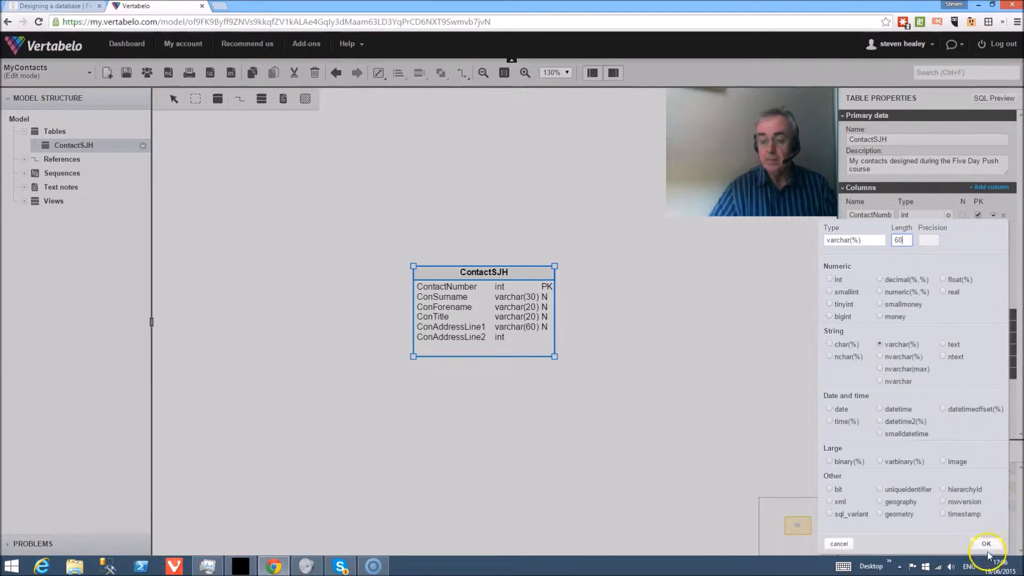
pyautogui.click(986, 544)
pyautogui.write('City')
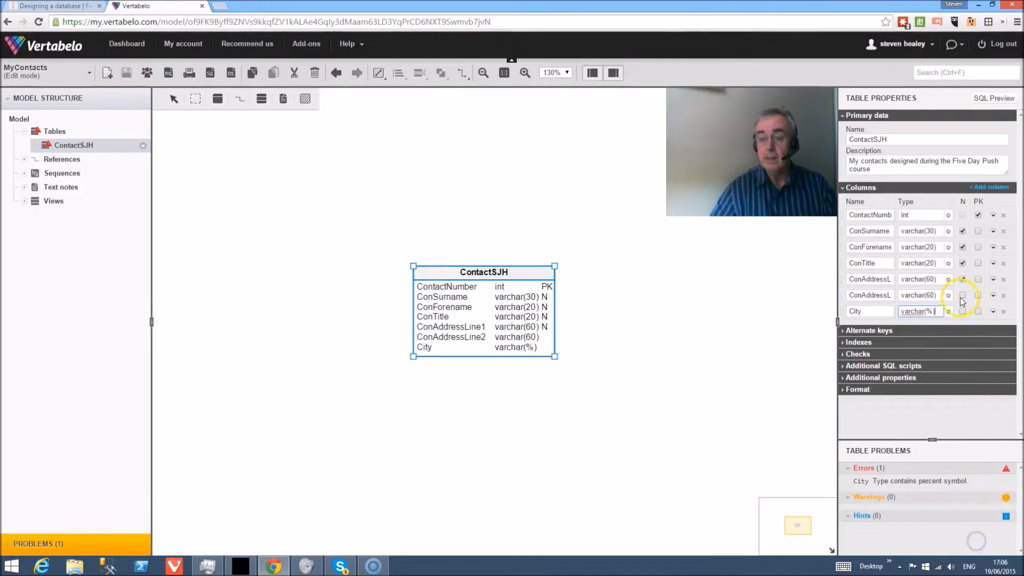
pyautogui.click(921, 311)
pyautogui.write('20')
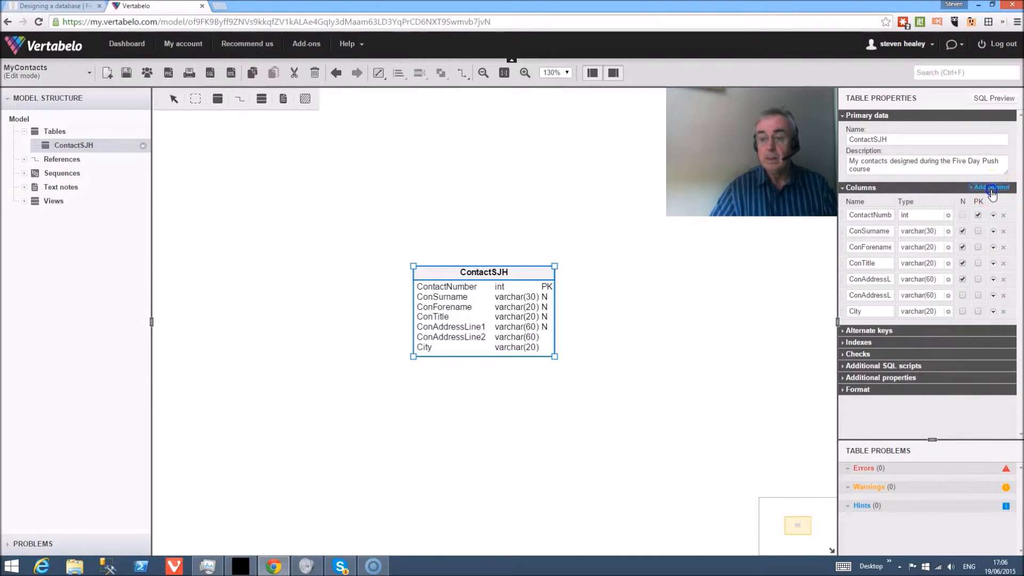
# Add a State varchar(20) column and save the model.
pyautogui.click(989, 187)
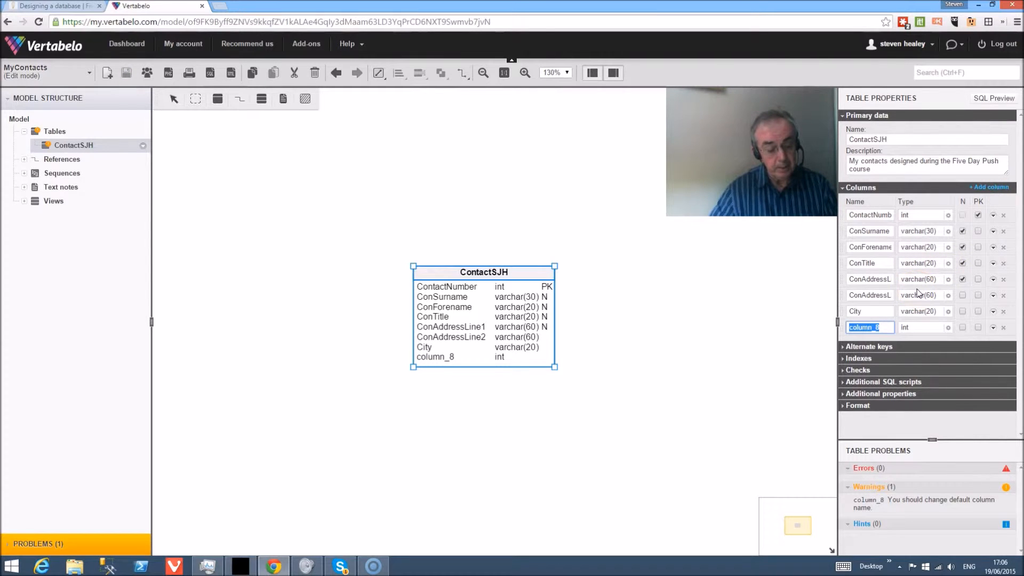
pyautogui.write('State')
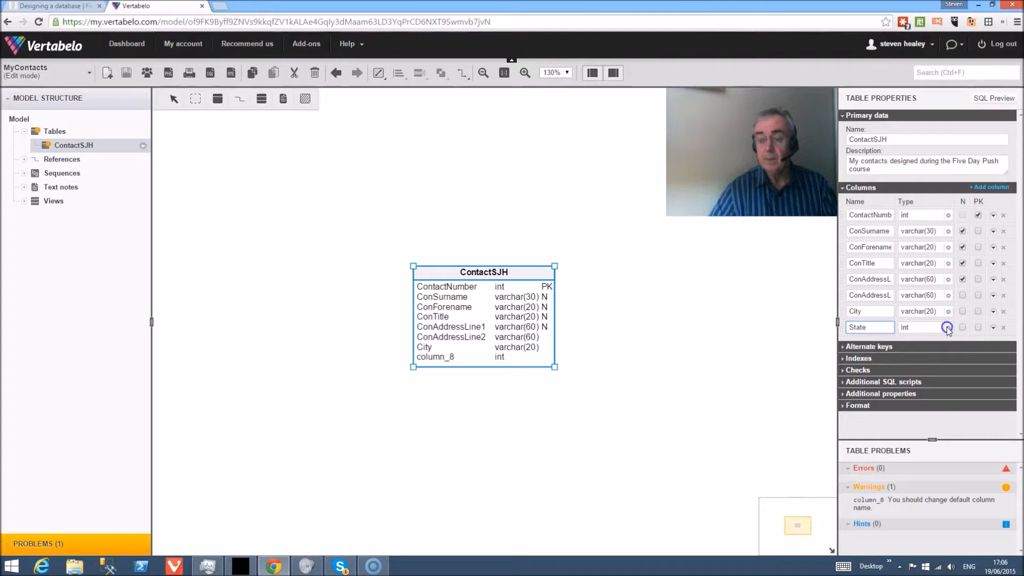
pyautogui.click(947, 327)
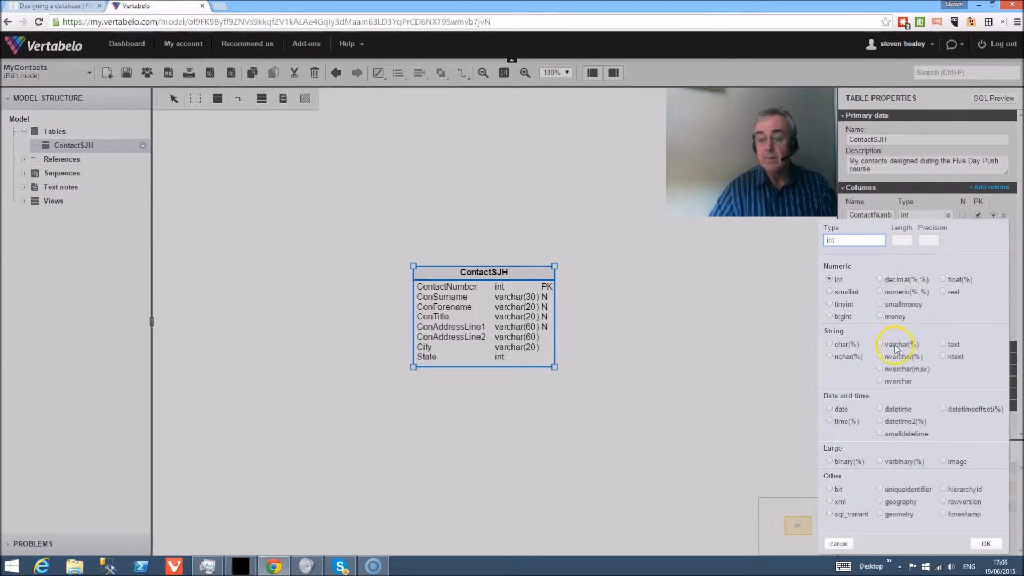
pyautogui.click(880, 344)
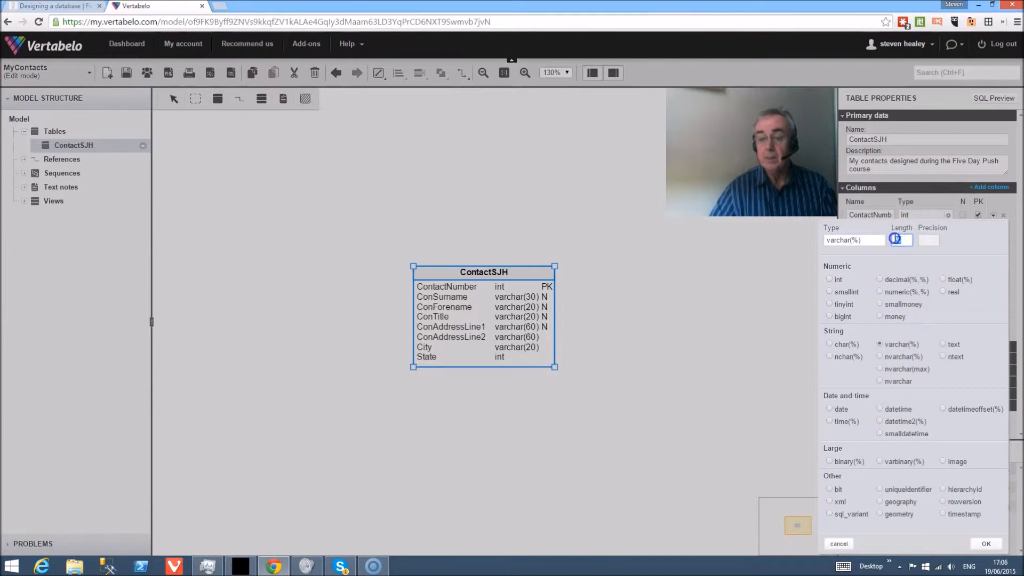
pyautogui.click(986, 543)
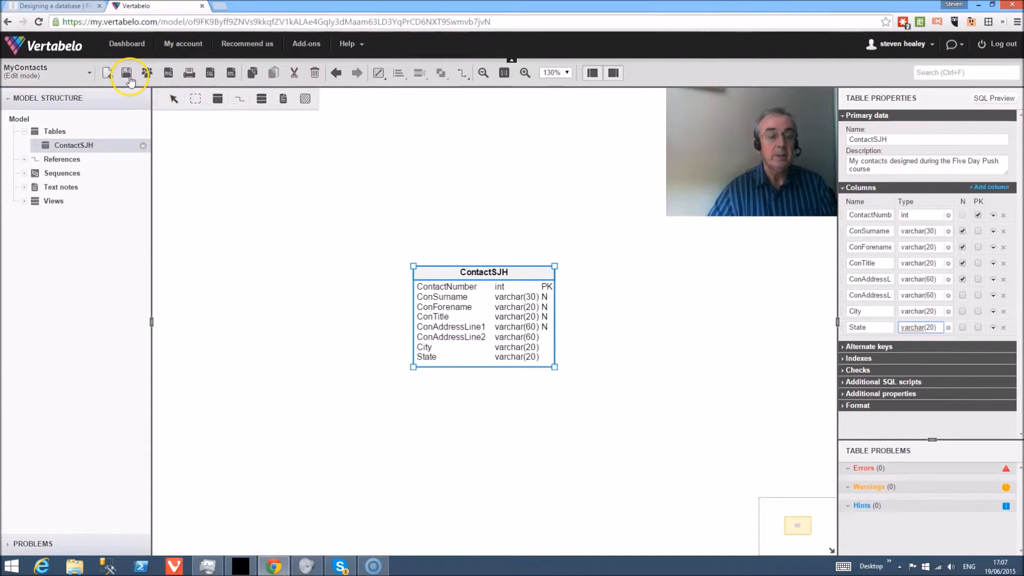
pyautogui.moveTo(127, 73)
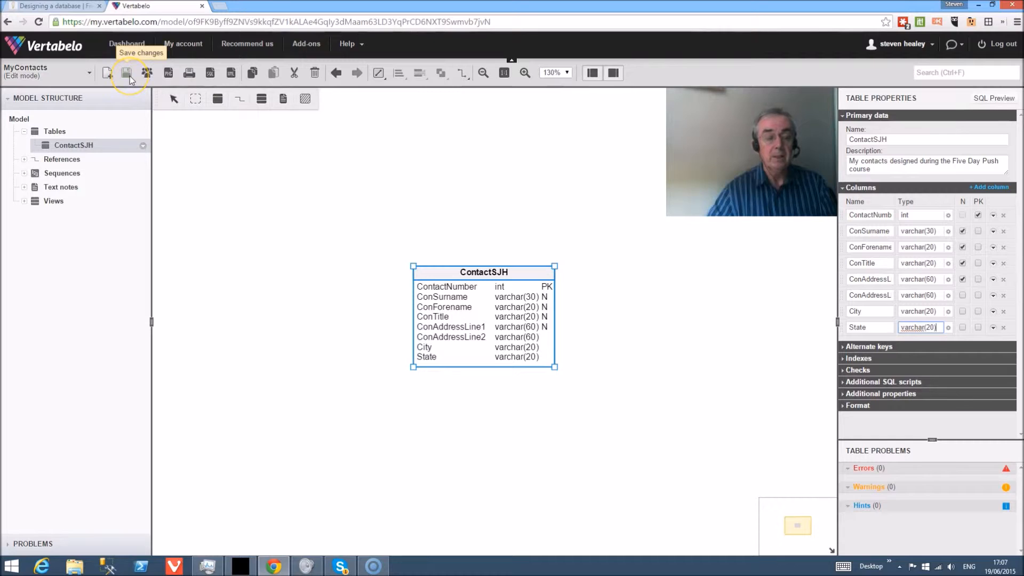
pyautogui.click(125, 73)
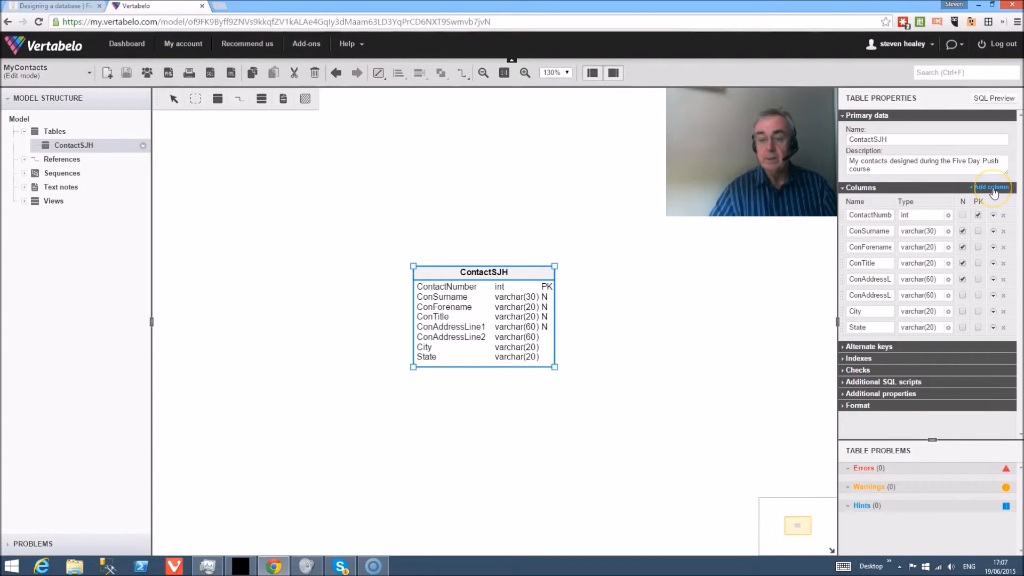
# Add a Telephone column with type varchar(30).
pyautogui.click(990, 187)
pyautogui.write('Telephone')
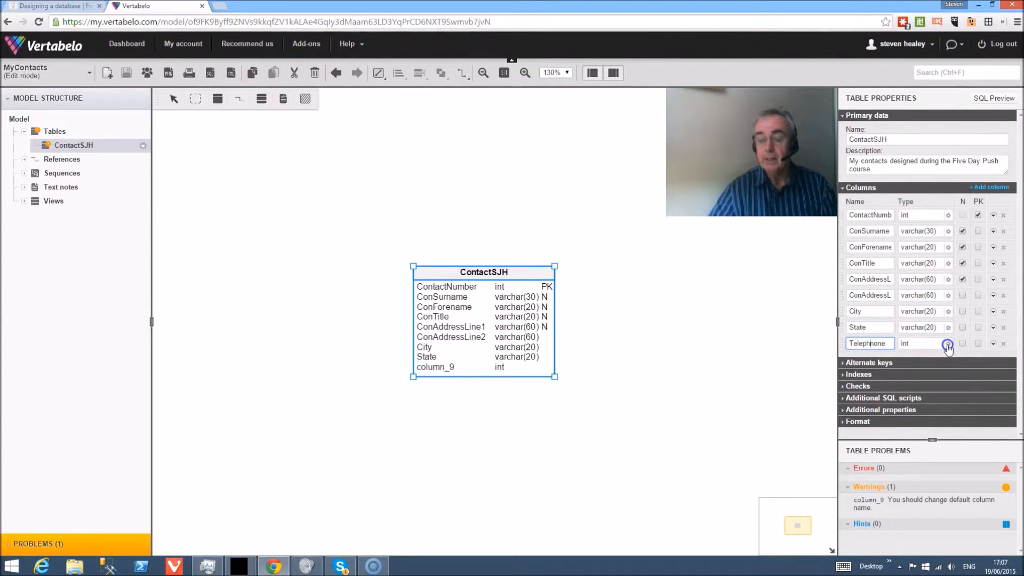
pyautogui.click(948, 344)
pyautogui.write('30')
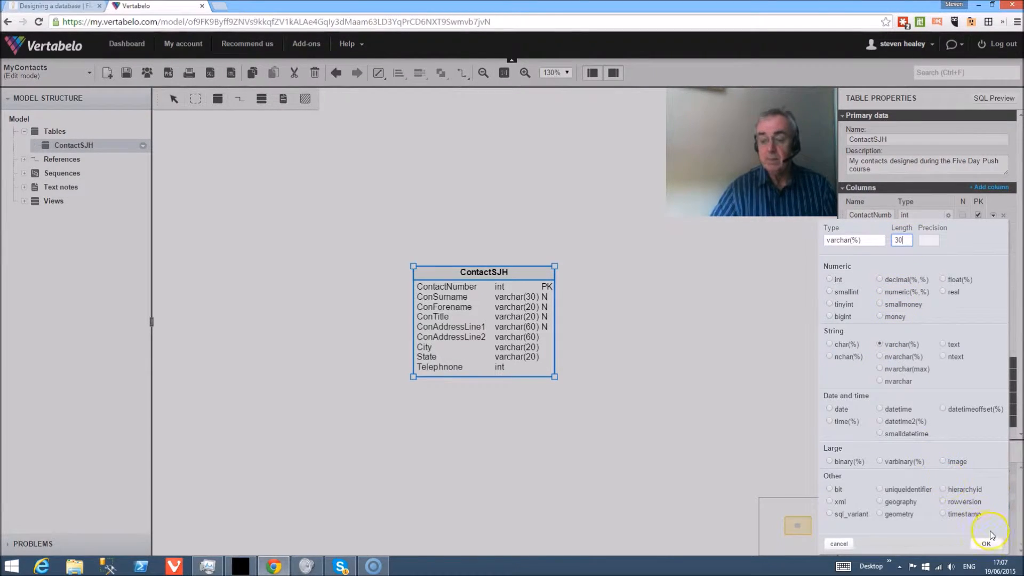
pyautogui.click(986, 544)
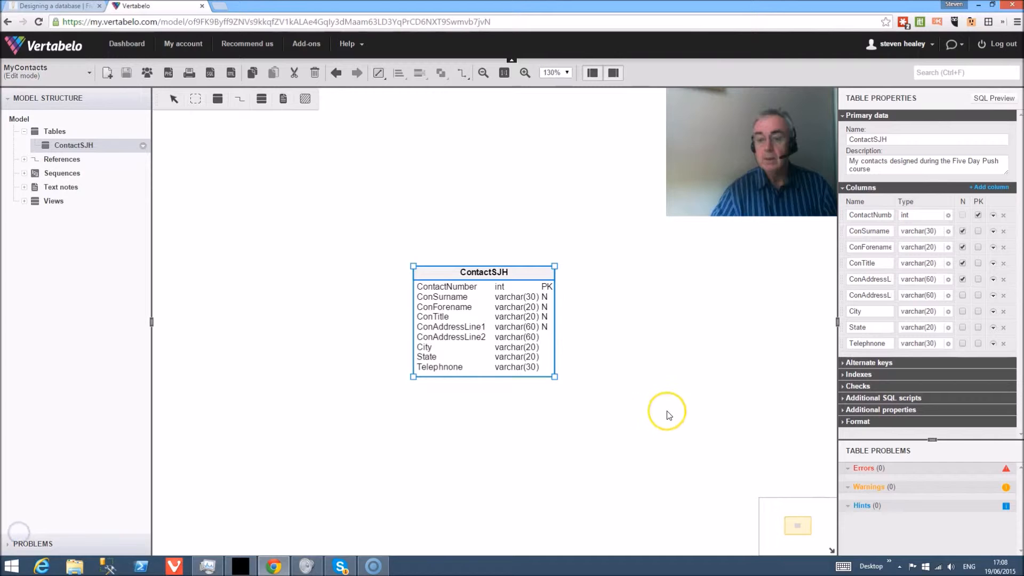
# Mark the address columns not null and add an EmaiAddress varchar(30) column.
pyautogui.click(962, 295)
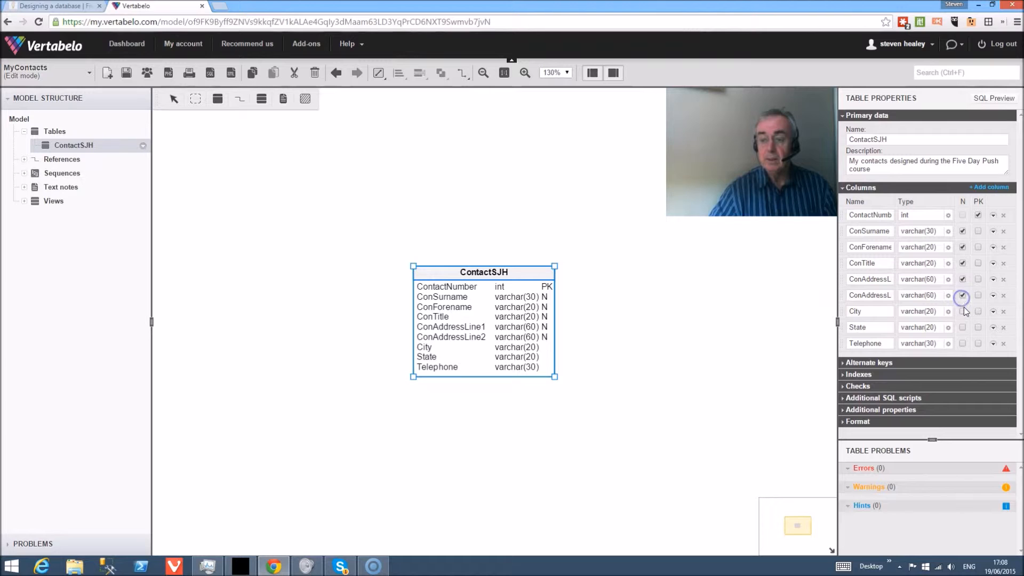
pyautogui.click(962, 327)
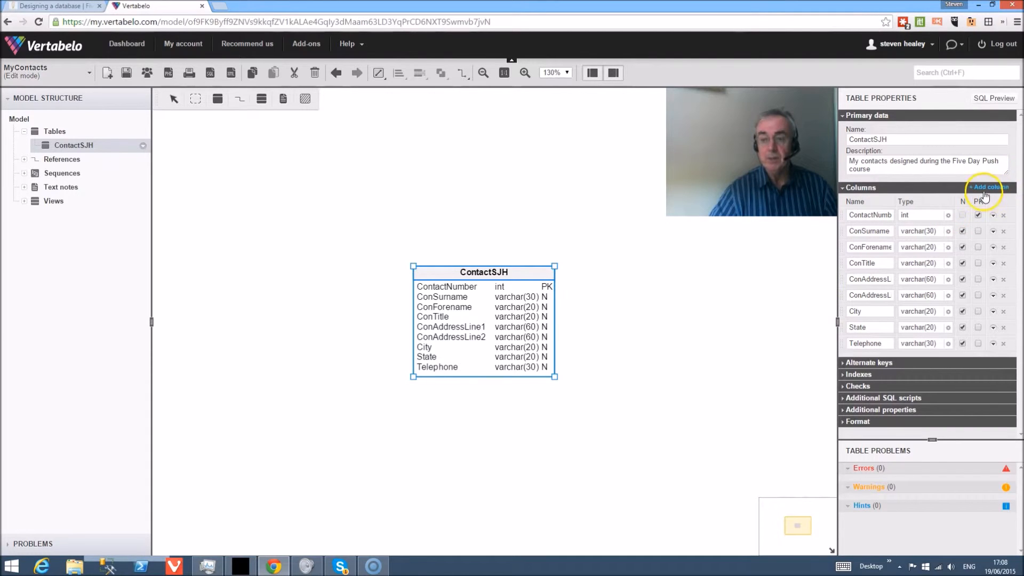
pyautogui.moveTo(988, 187)
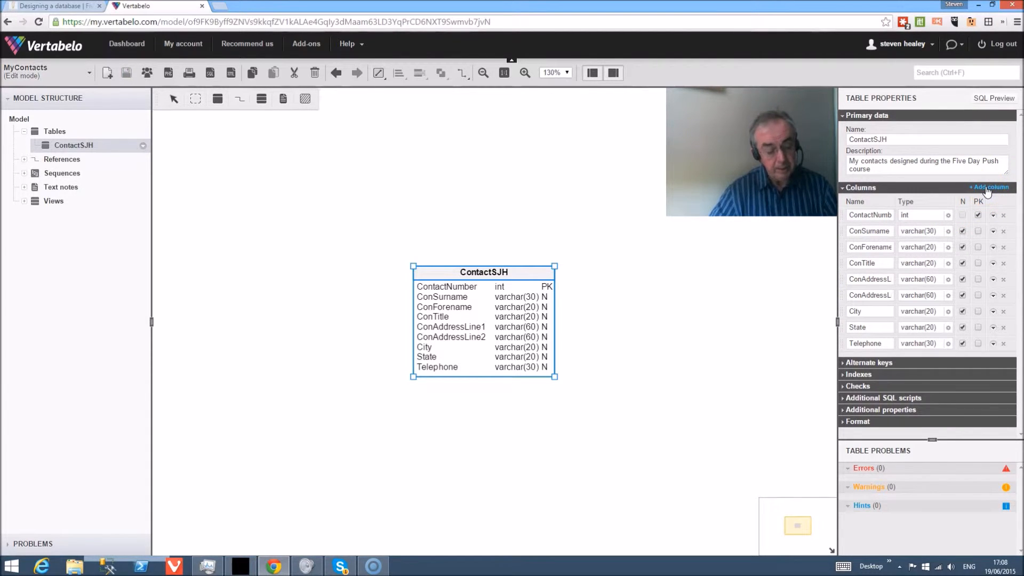
pyautogui.click(990, 187)
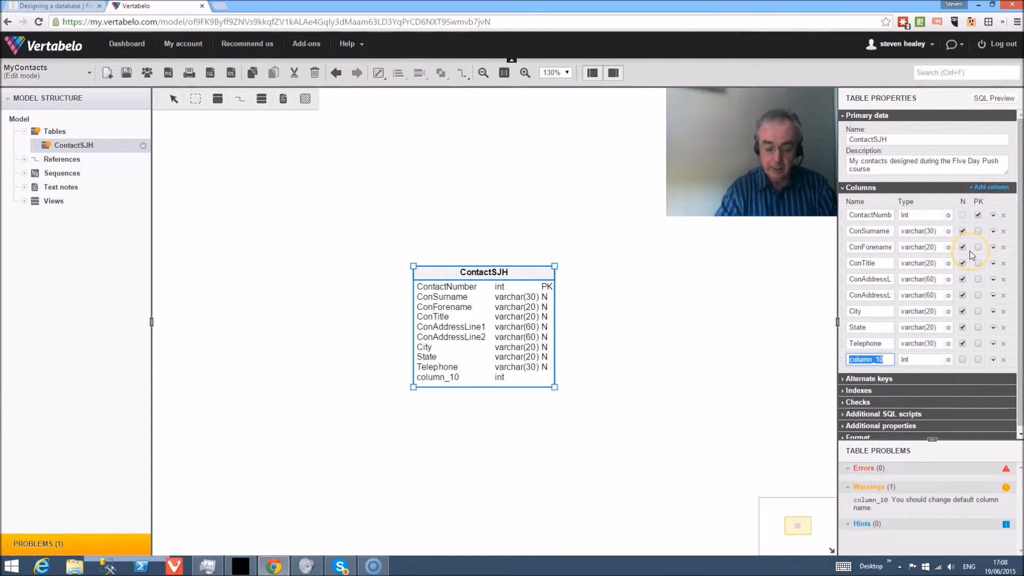
pyautogui.write('EmaiAddres')
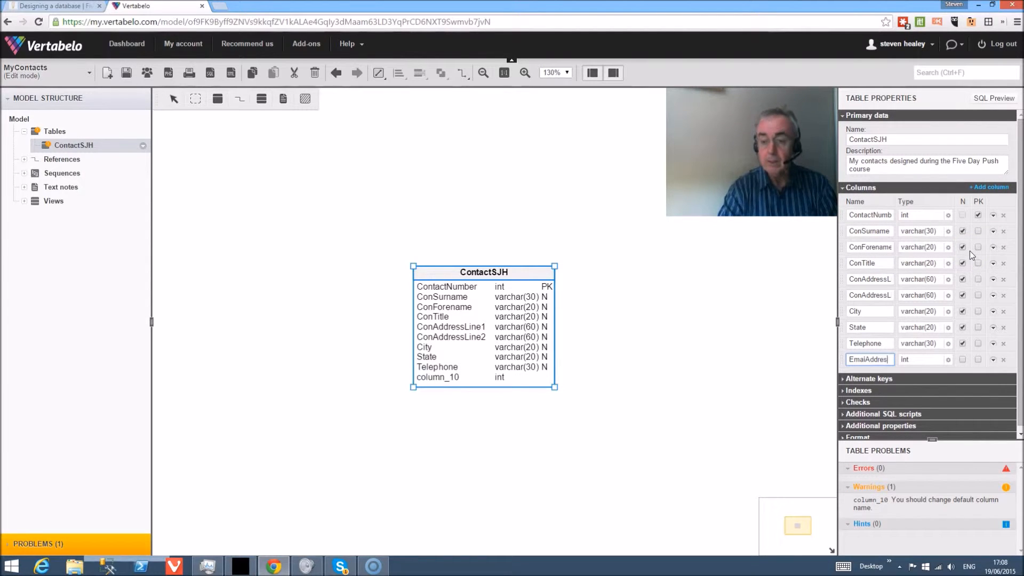
pyautogui.click(922, 359)
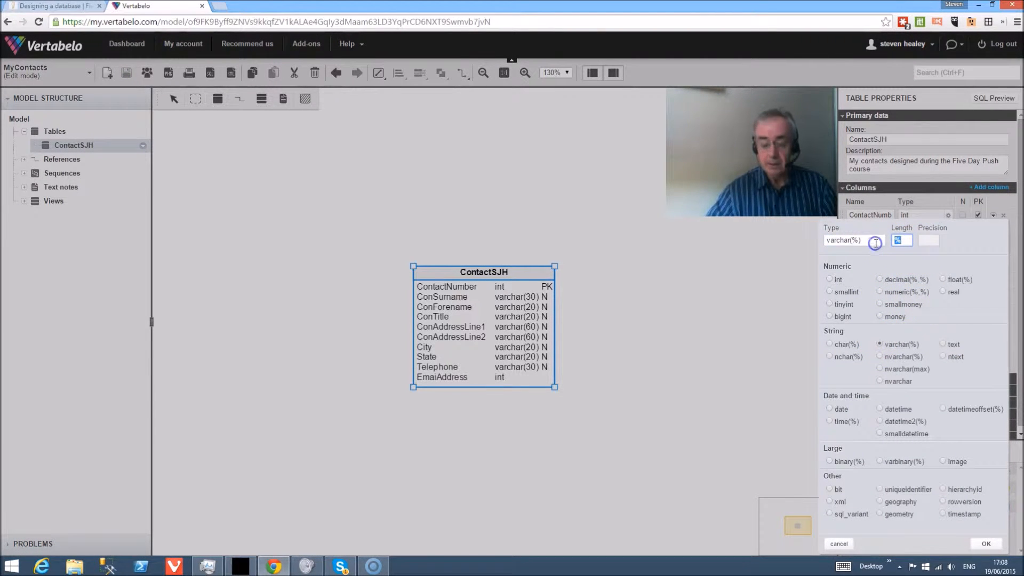
pyautogui.click(985, 543)
pyautogui.write('Twitte')
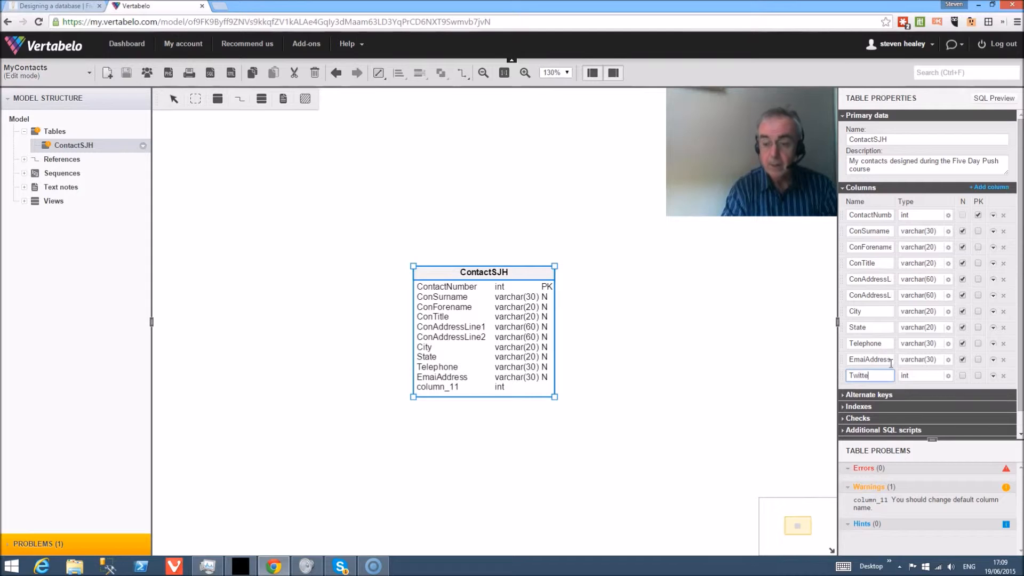
pyautogui.moveTo(948, 377)
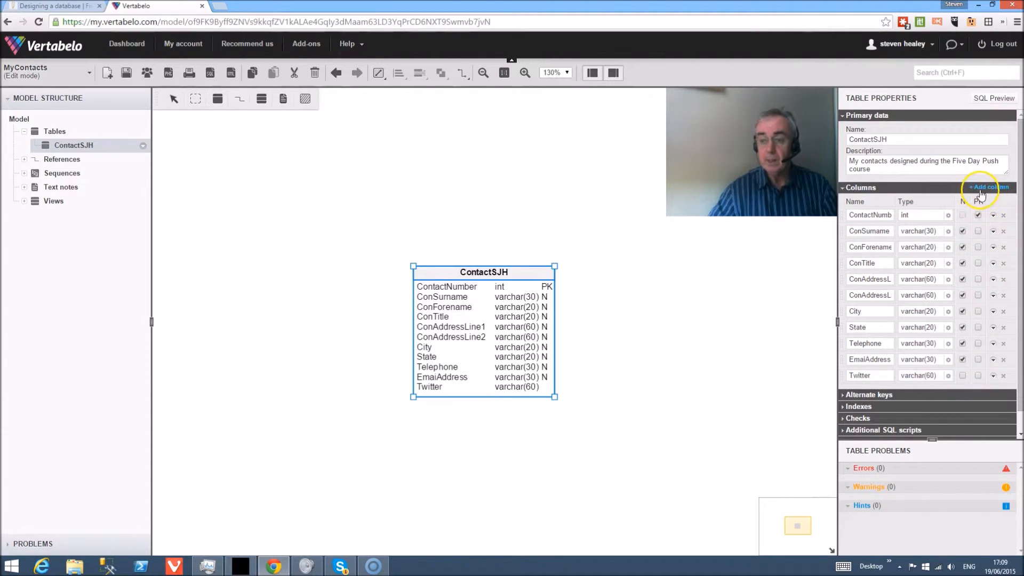
# Add a Facebook column with type varchar(60).
pyautogui.click(989, 187)
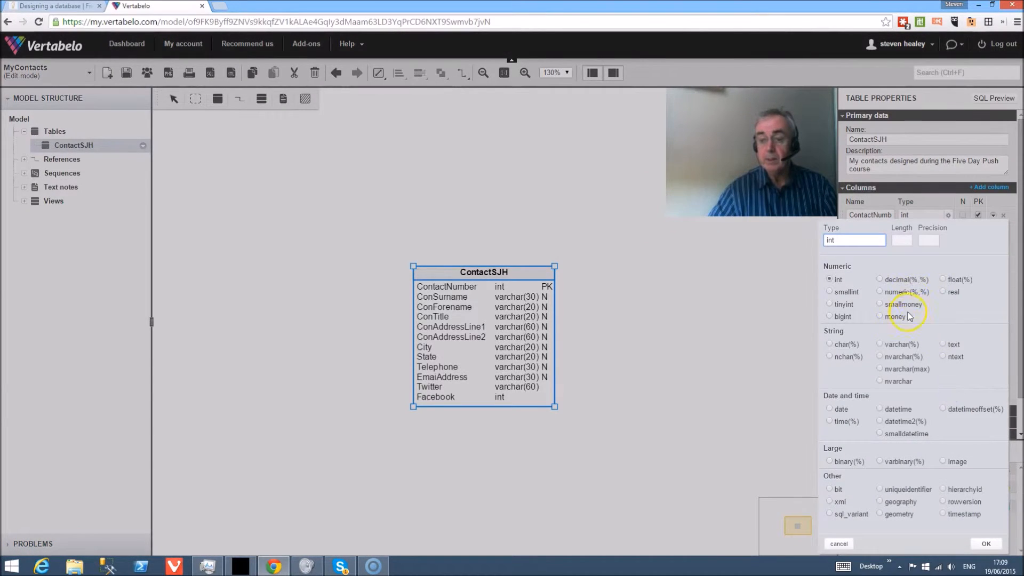
pyautogui.moveTo(901, 255)
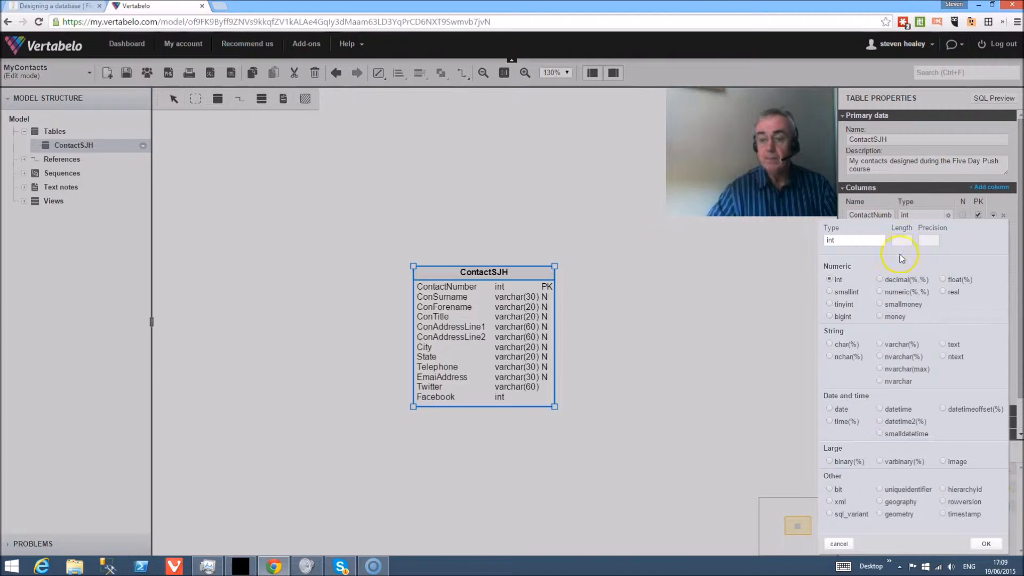
pyautogui.click(881, 344)
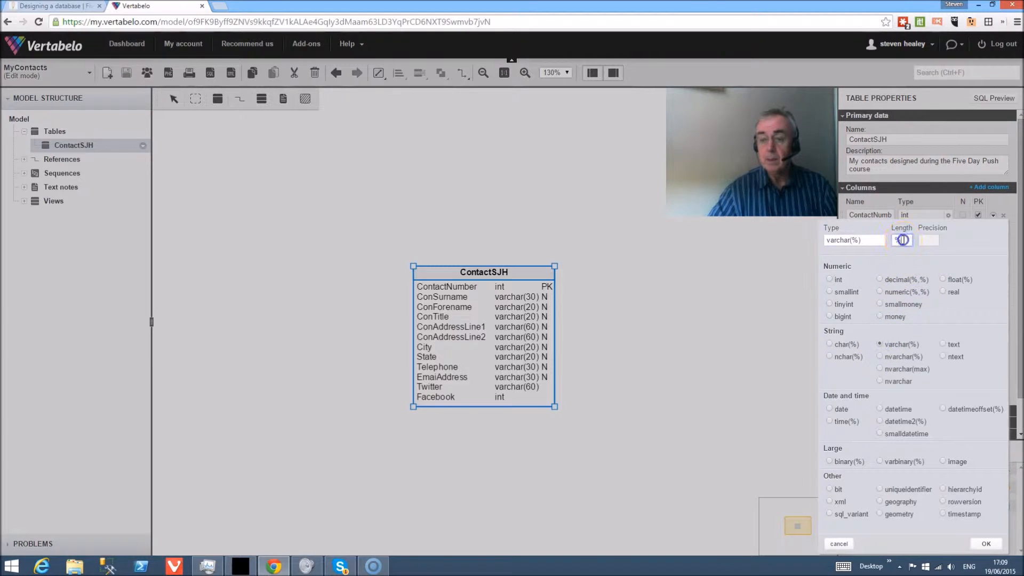
pyautogui.write('60')
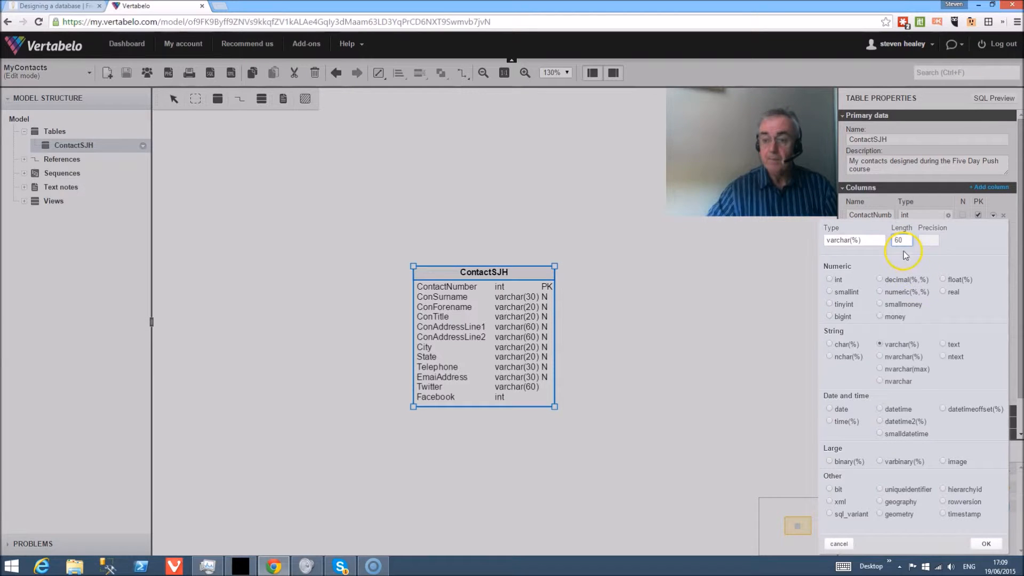
pyautogui.click(985, 543)
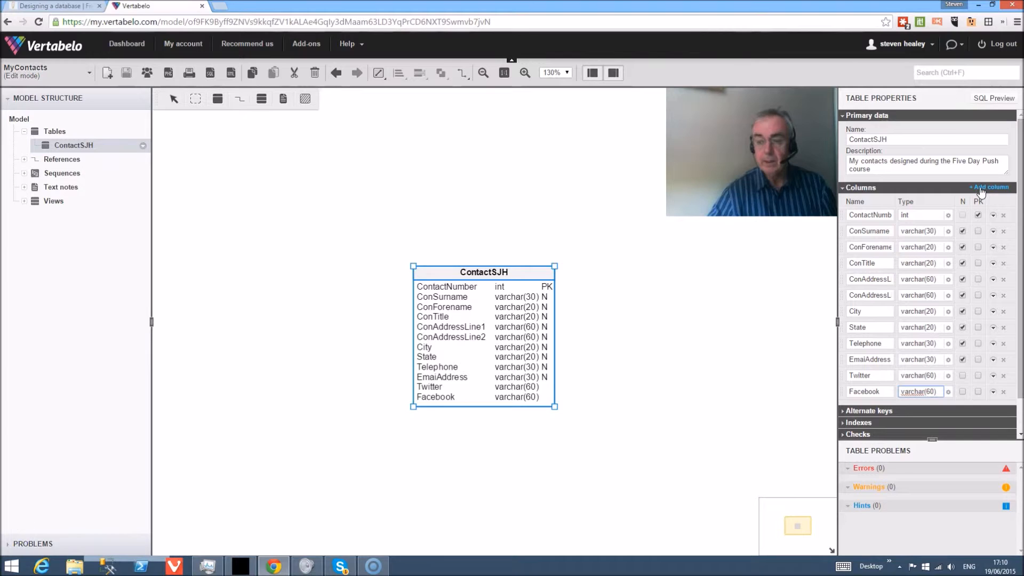
# Add a Linkedin column with type varchar(60).
pyautogui.click(988, 187)
pyautogui.write('Linkedin')
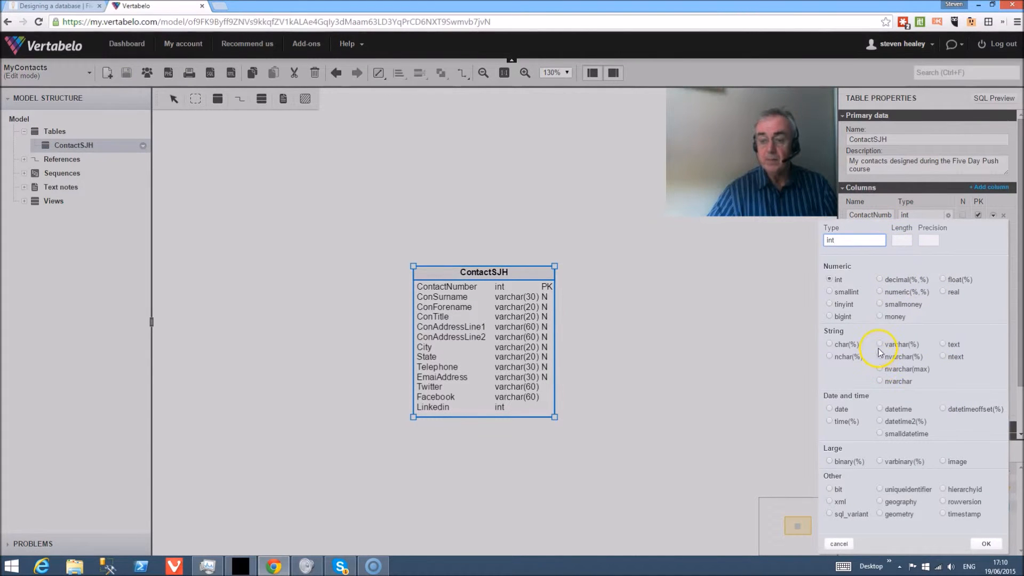
pyautogui.click(880, 344)
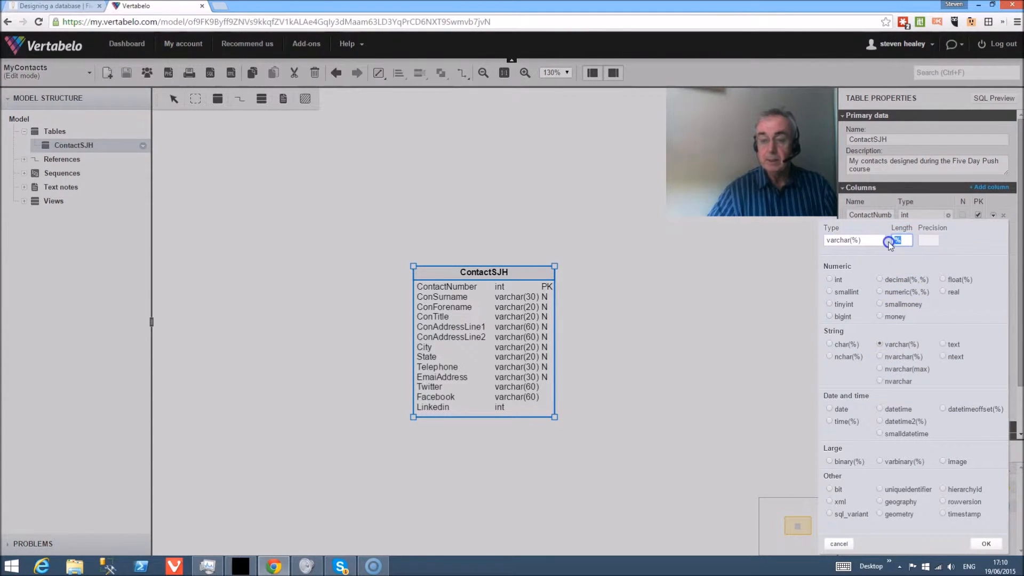
pyautogui.click(985, 543)
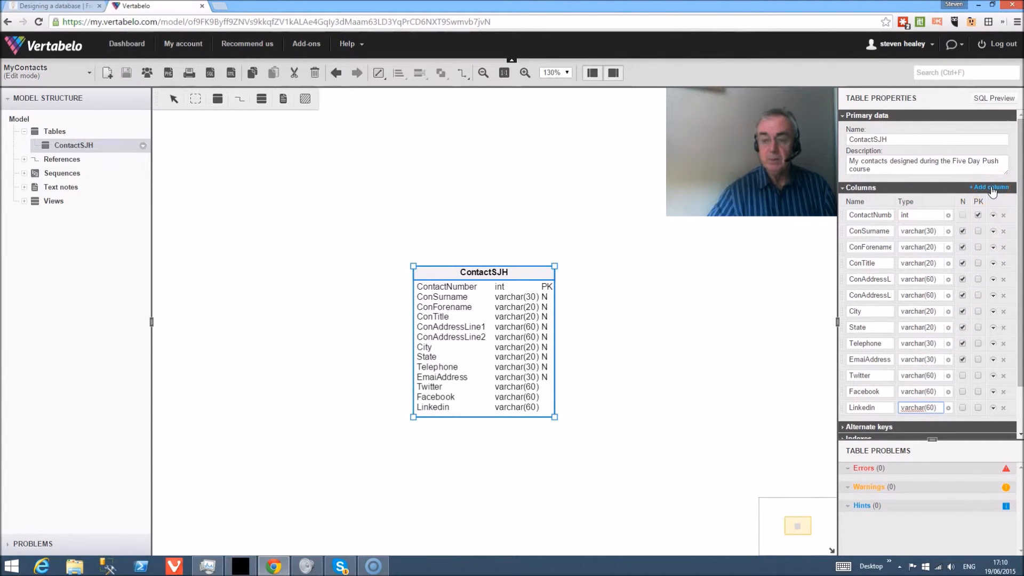
# Add a Circle varchar(20) column, make Facebook not null, and start another column.
pyautogui.click(990, 187)
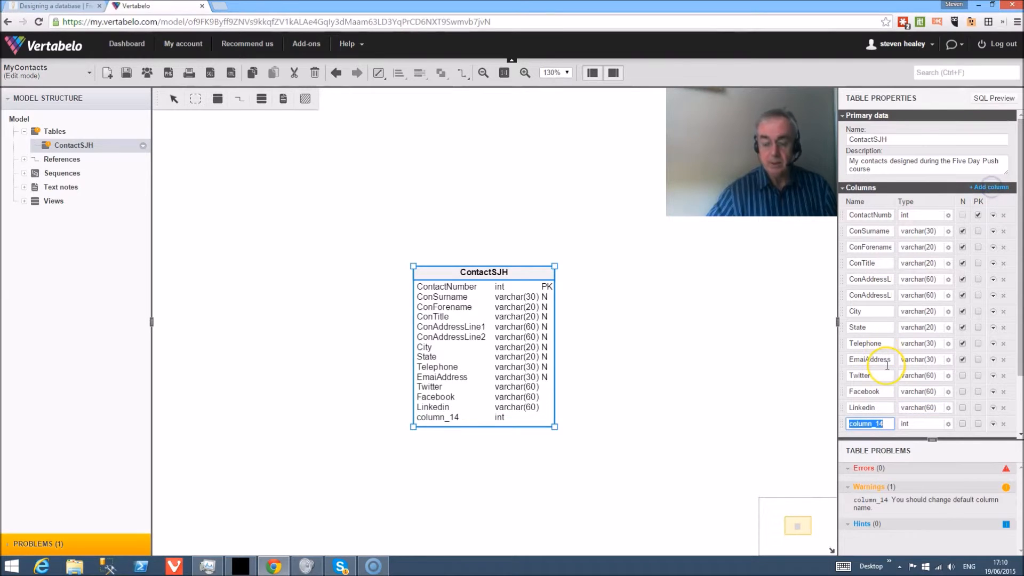
pyautogui.write('Circl')
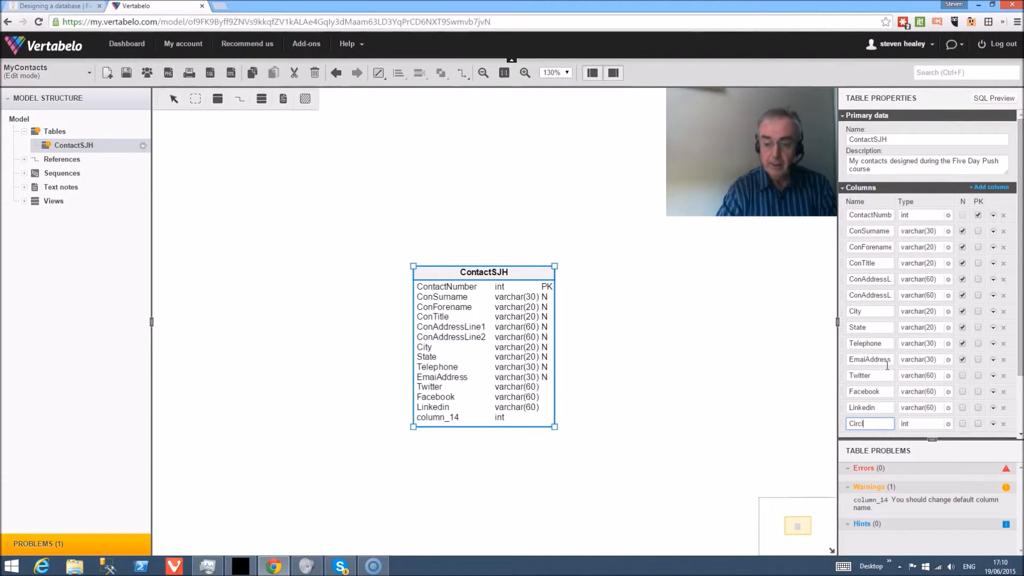
pyautogui.write('e')
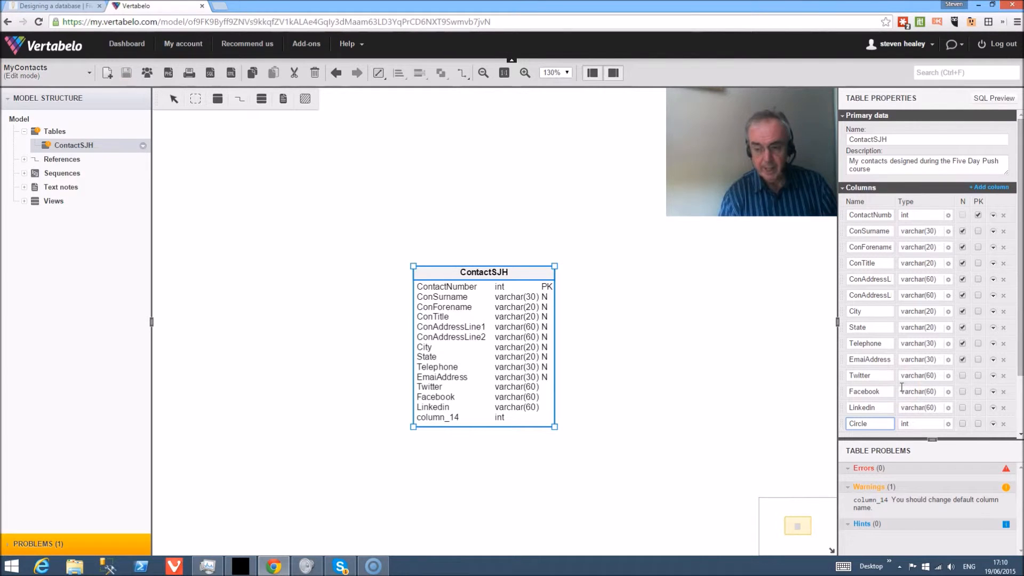
pyautogui.click(921, 215)
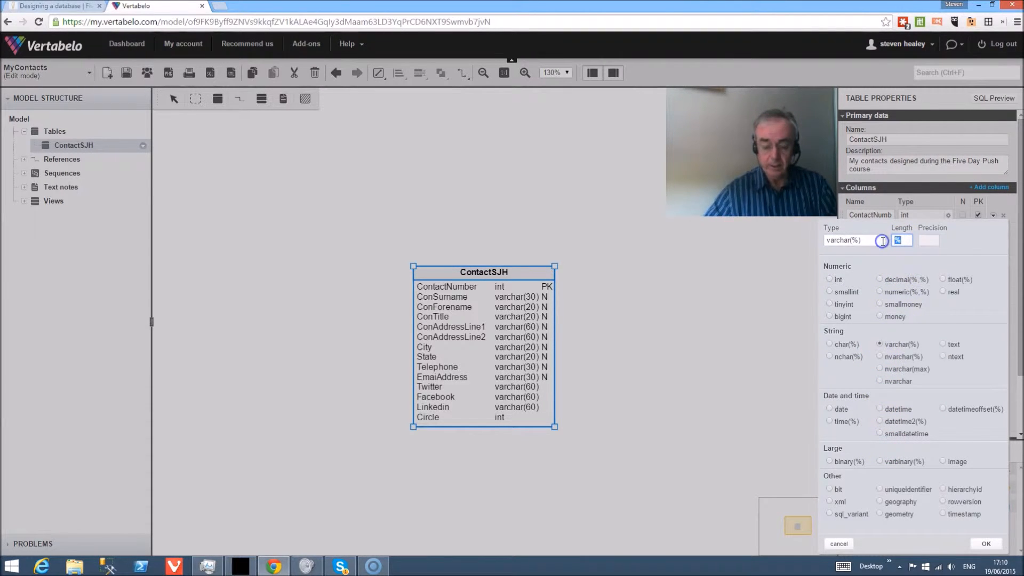
pyautogui.click(985, 543)
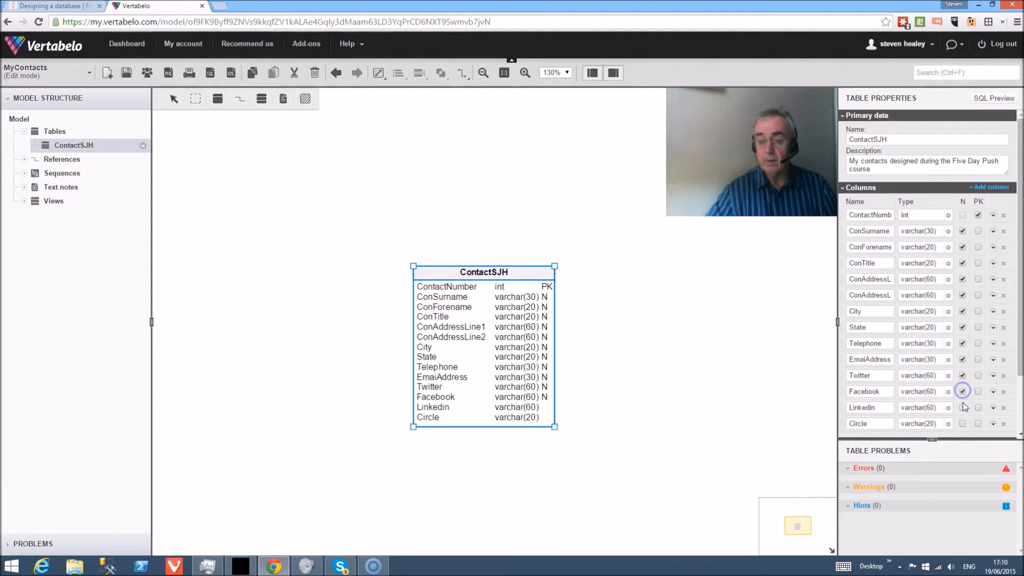
pyautogui.click(962, 407)
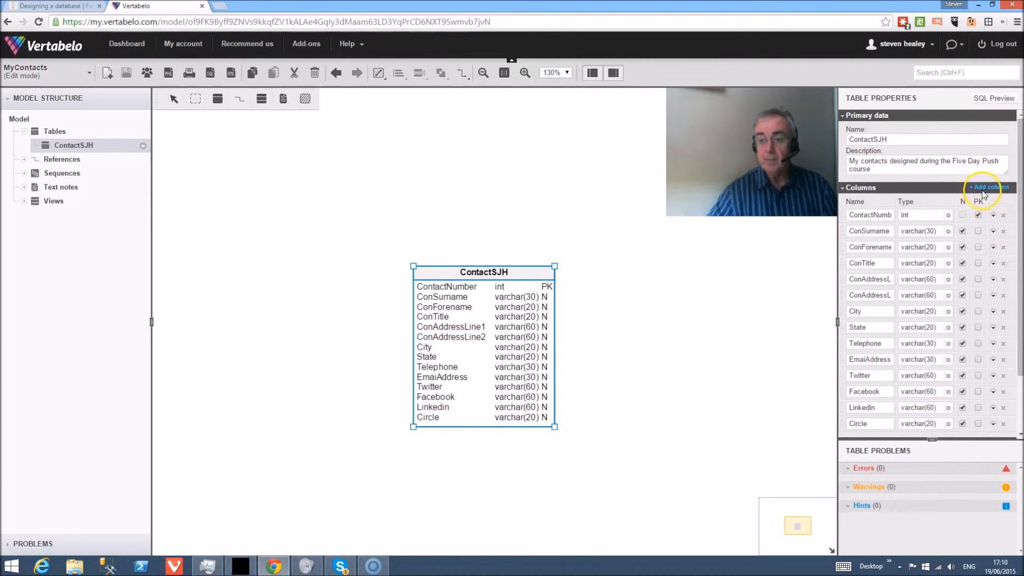
pyautogui.click(989, 187)
pyautogui.write('ContactType')
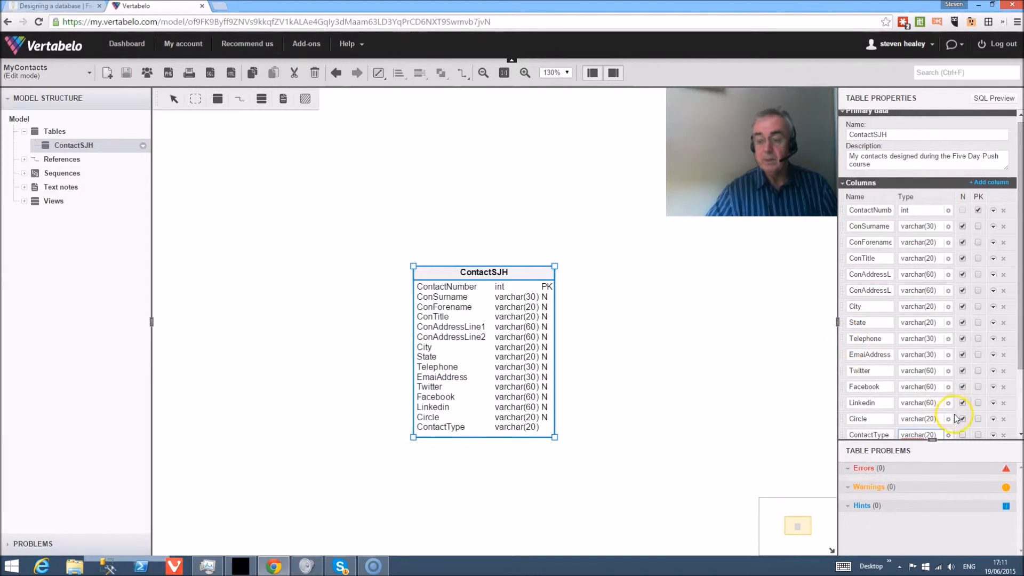
pyautogui.moveTo(246, 156)
pyautogui.write('DateL')
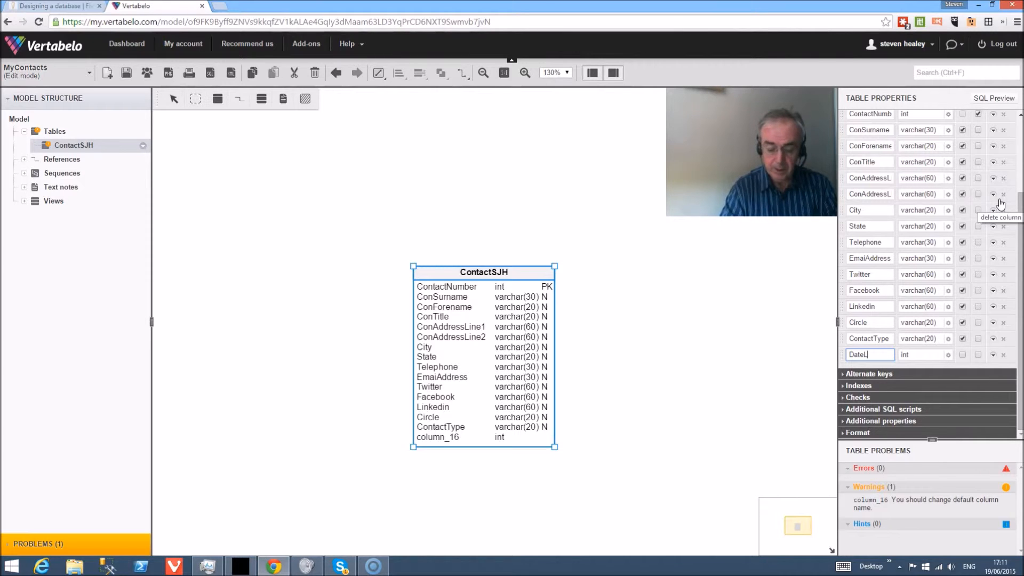
# Name the new column DateLastContacted and set its type to datetime.
pyautogui.write('astContacted')
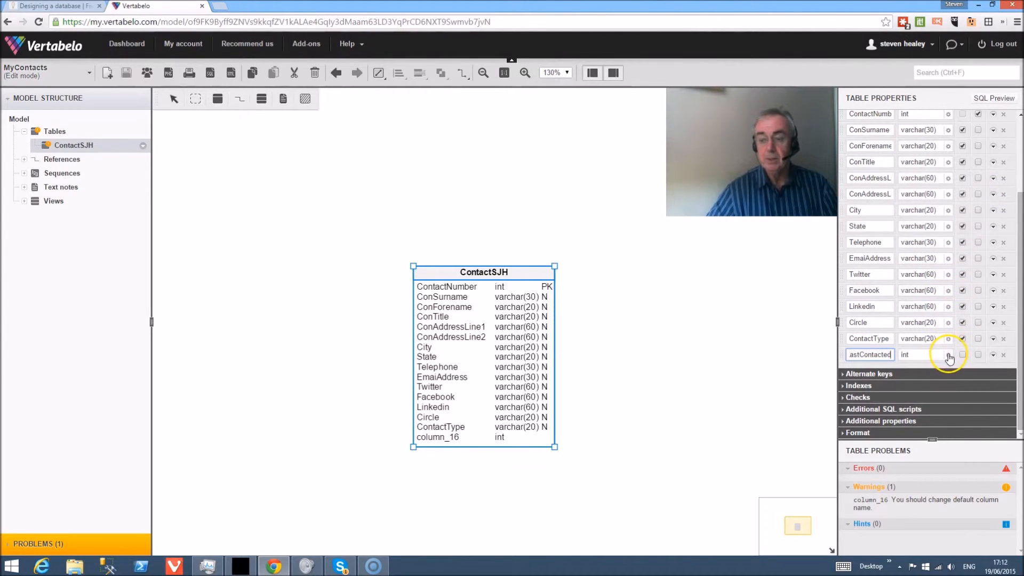
pyautogui.click(947, 354)
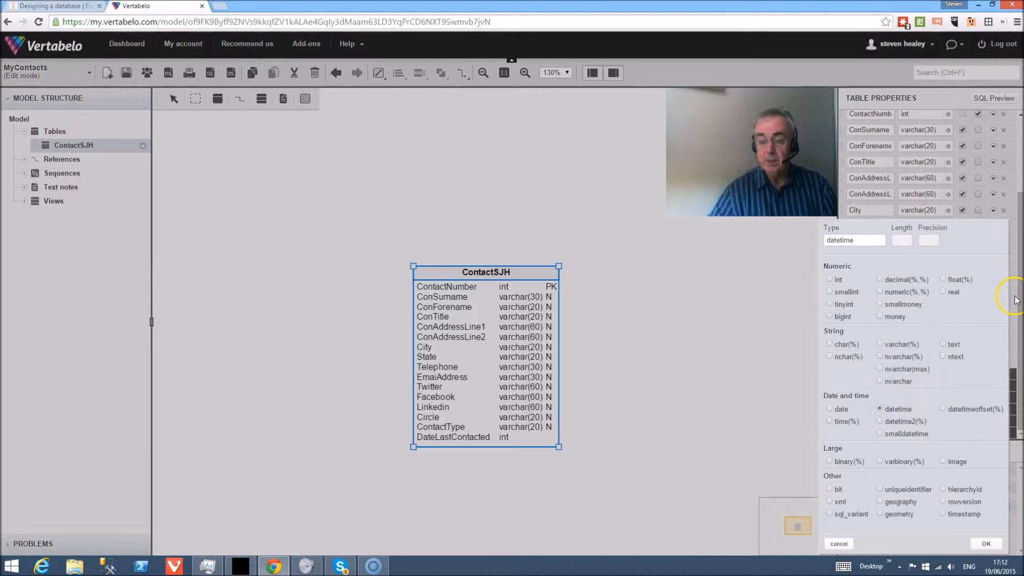
pyautogui.moveTo(985, 548)
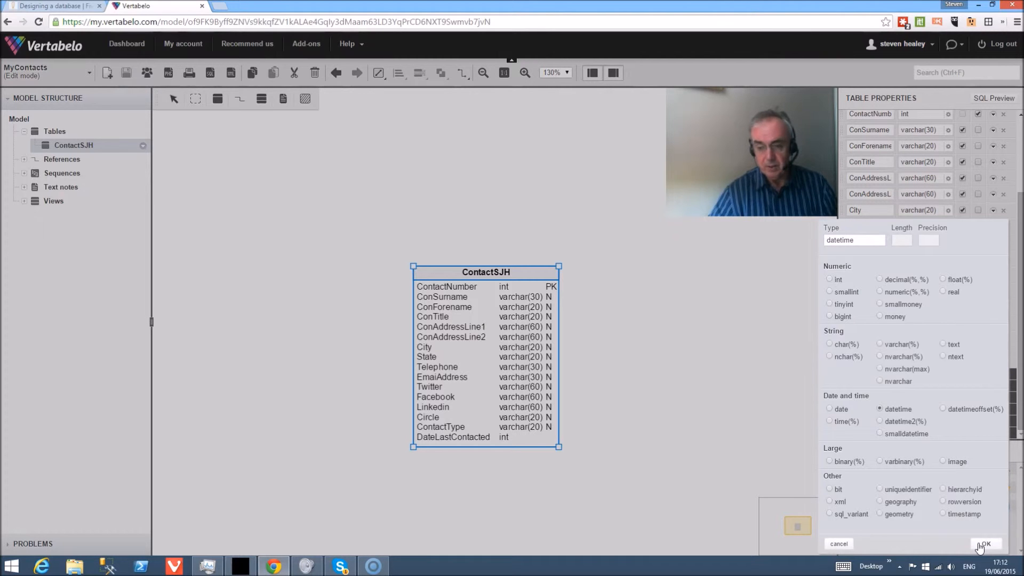
pyautogui.click(985, 544)
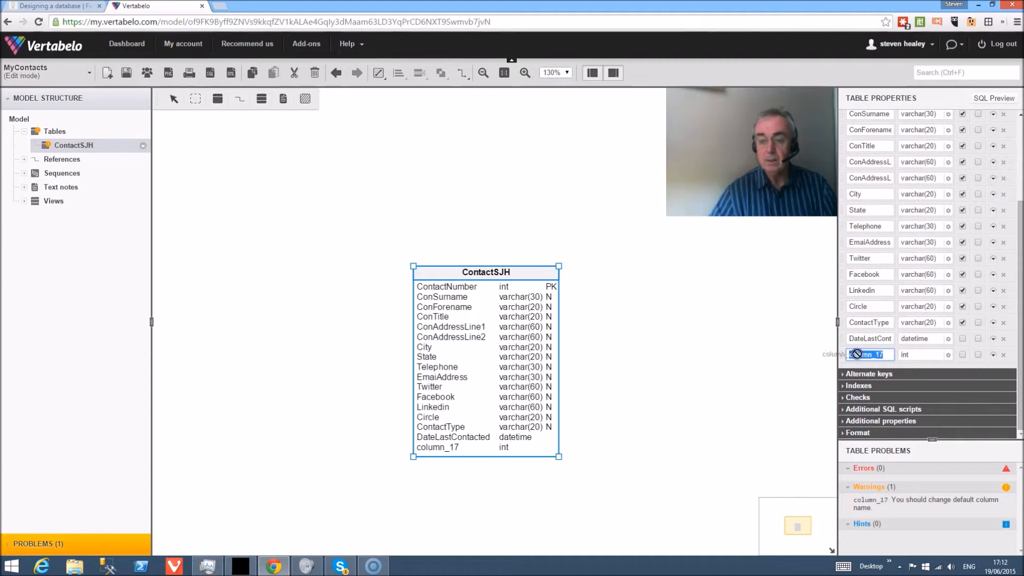
# Add a Notes column with the text data type.
pyautogui.write('Notes')
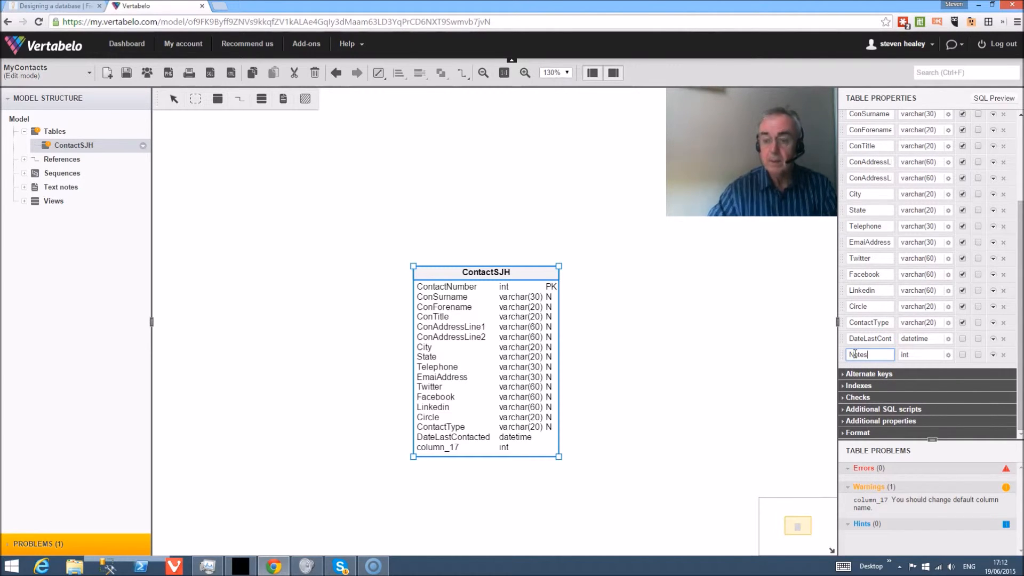
pyautogui.click(922, 355)
pyautogui.write('text')
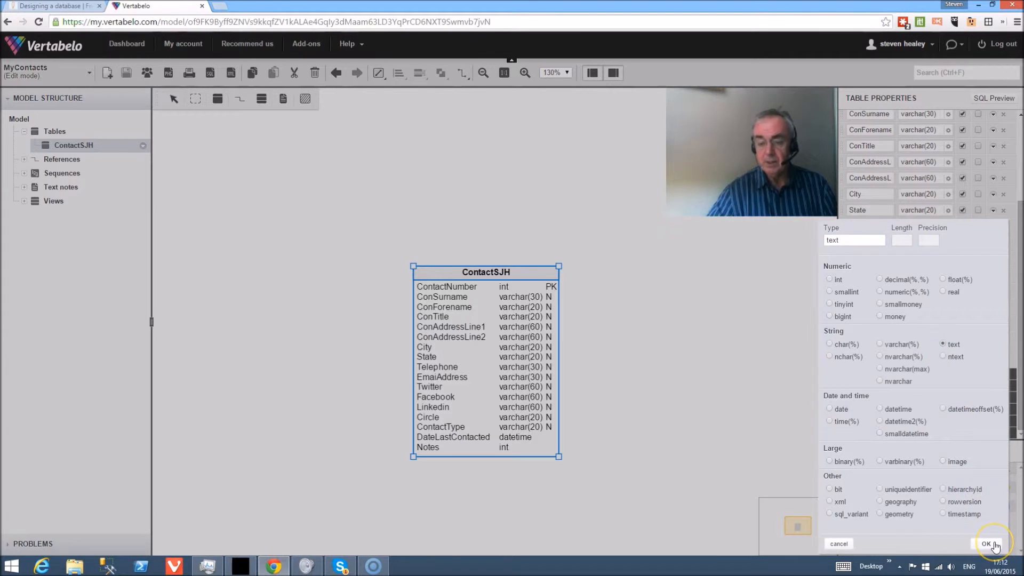
pyautogui.click(988, 544)
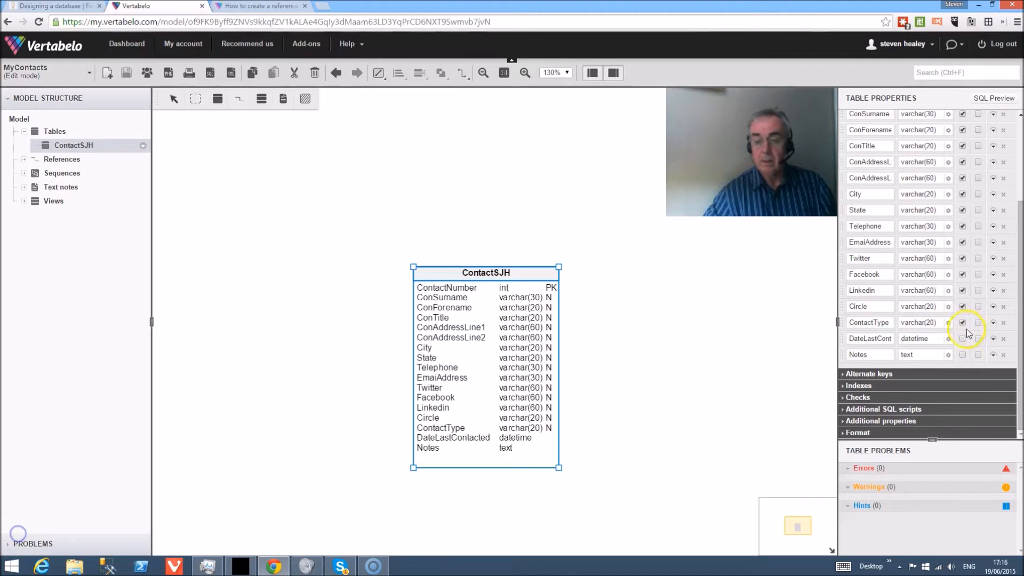
# Make the DateLastContacted and Notes columns nullable.
pyautogui.click(962, 338)
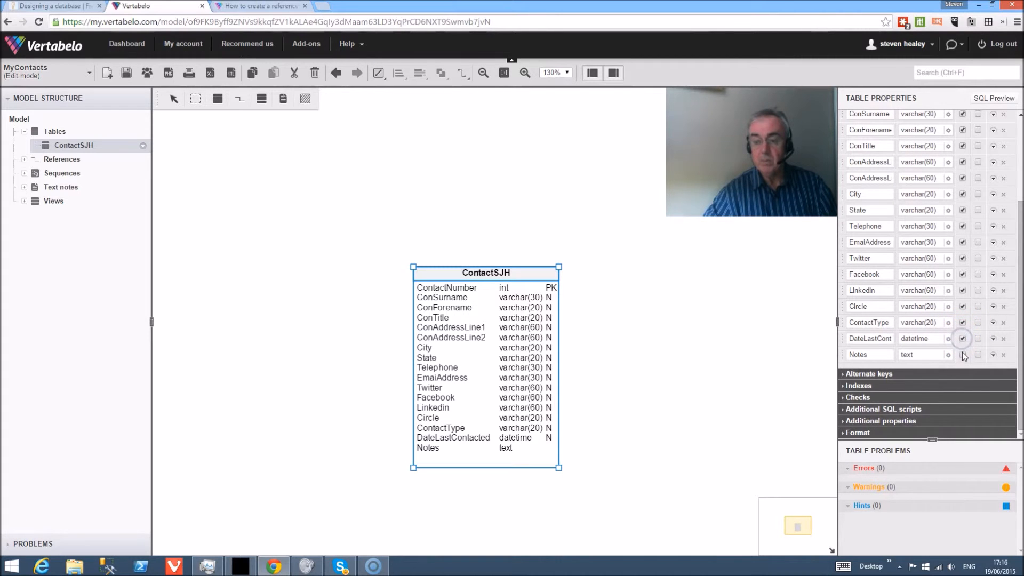
pyautogui.click(962, 339)
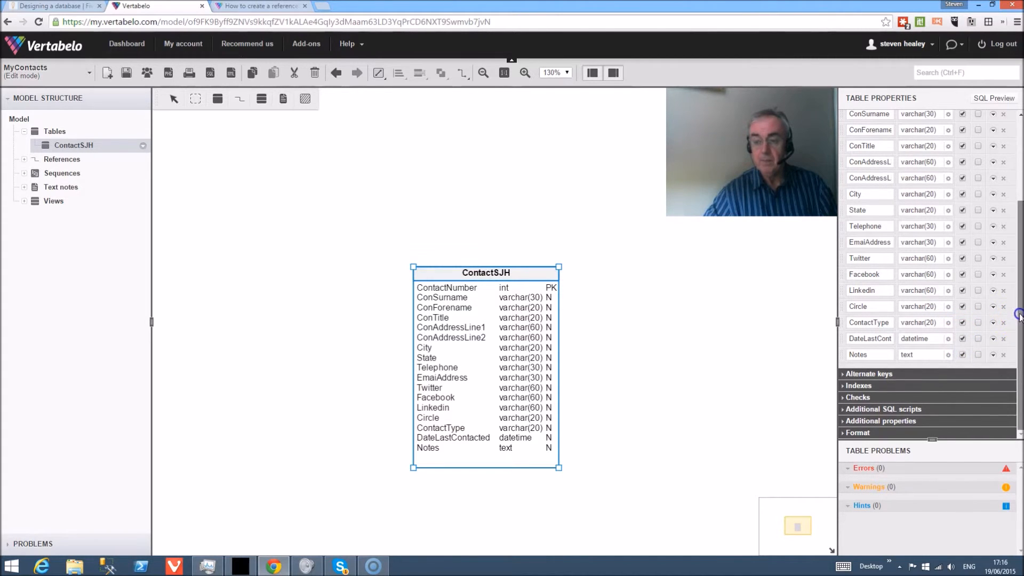
pyautogui.scroll(3)
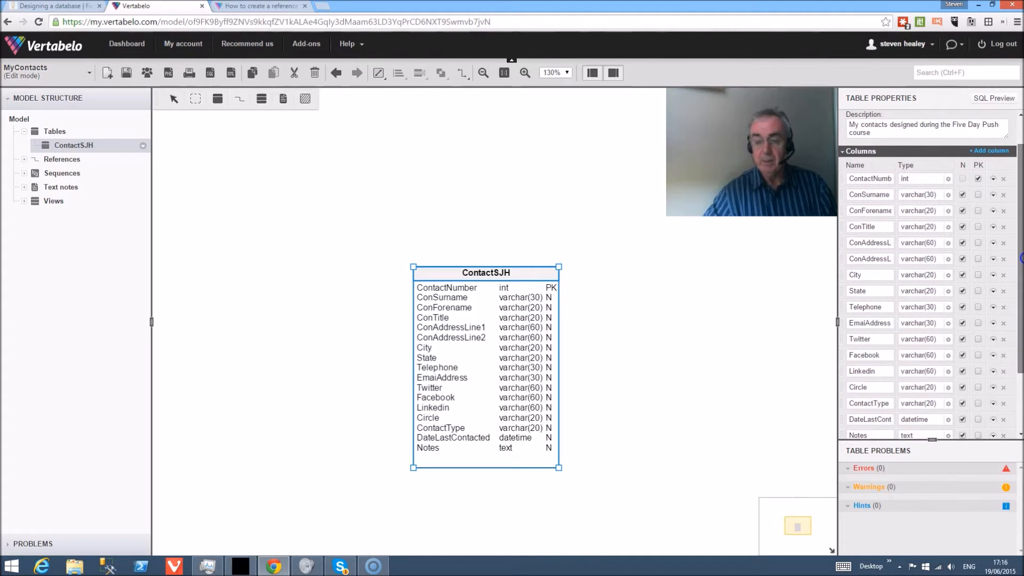
pyautogui.scroll(-3)
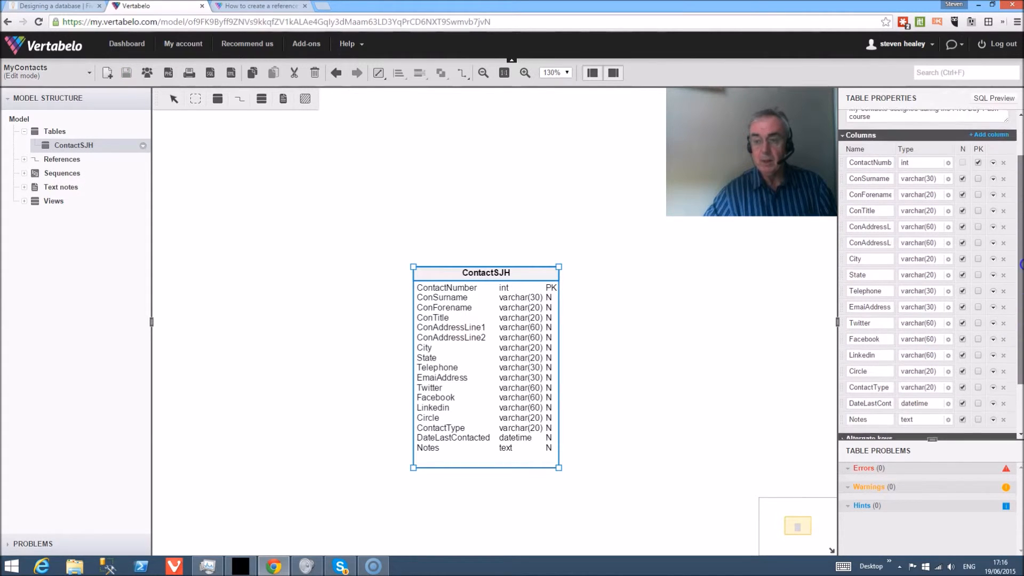
# Add a ZipCode column of type varchar(20) to ContactSJH.
pyautogui.click(989, 134)
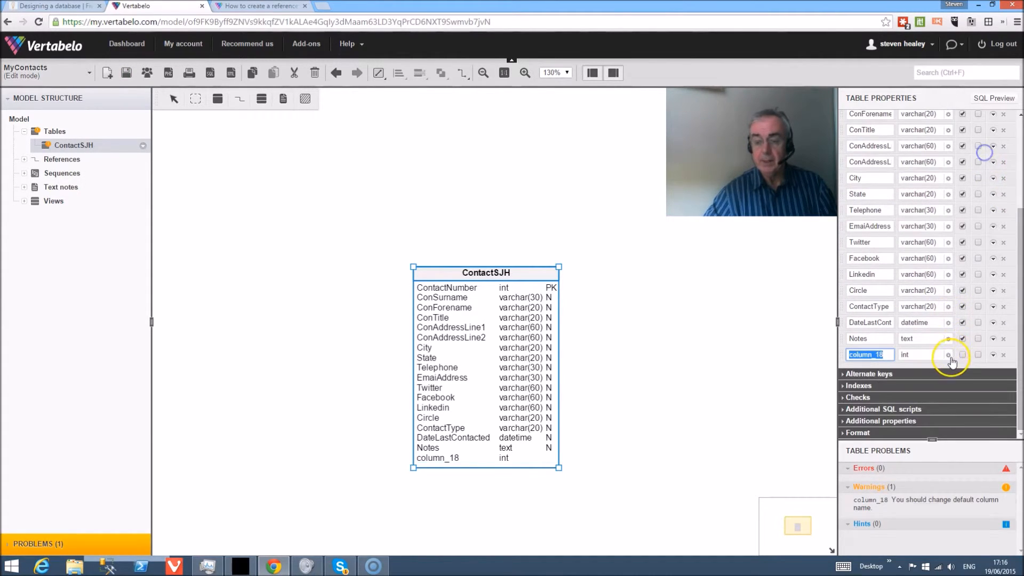
pyautogui.write('Zi')
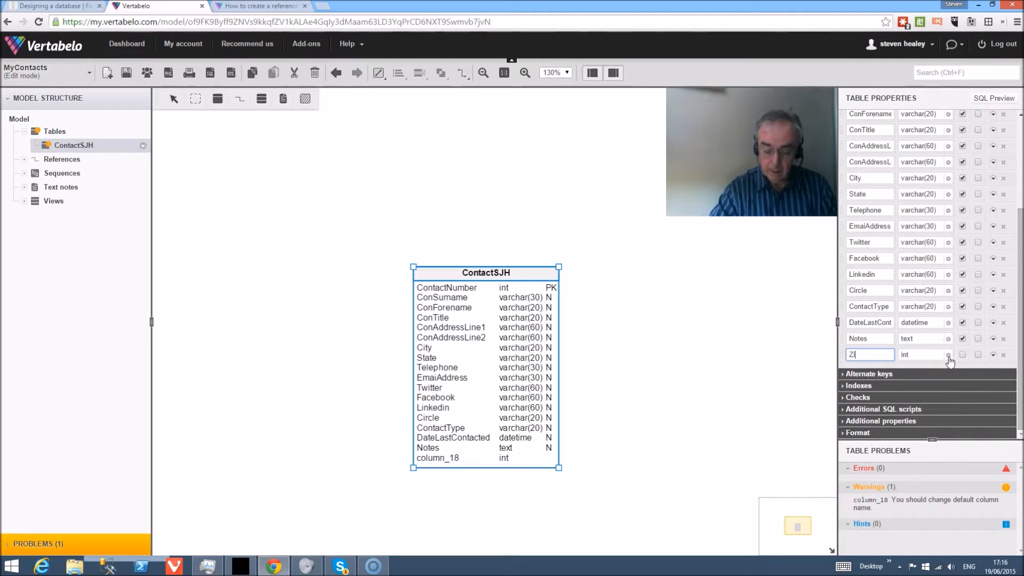
pyautogui.write('ipCode')
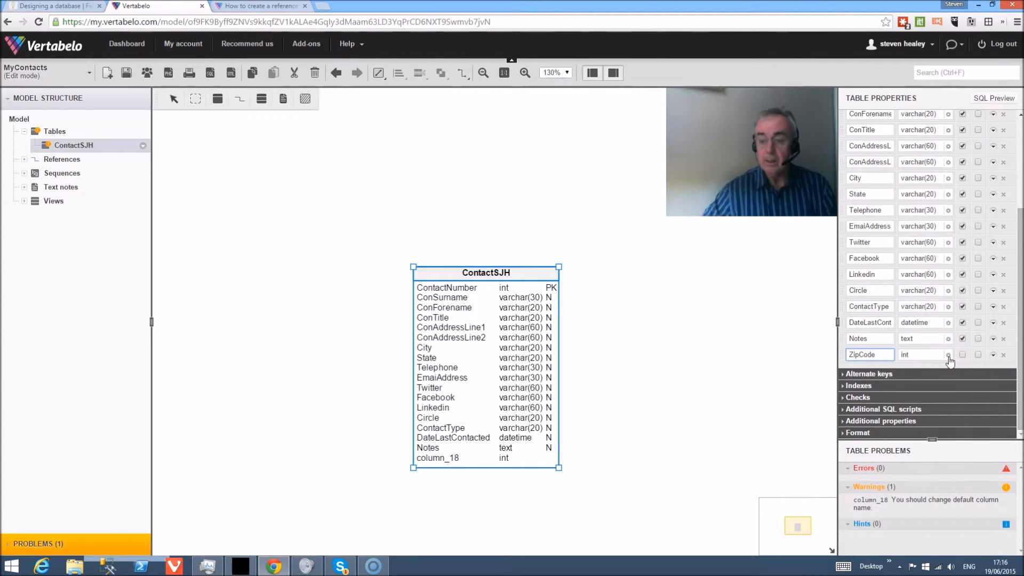
pyautogui.click(922, 355)
pyautogui.write('varchar(20)')
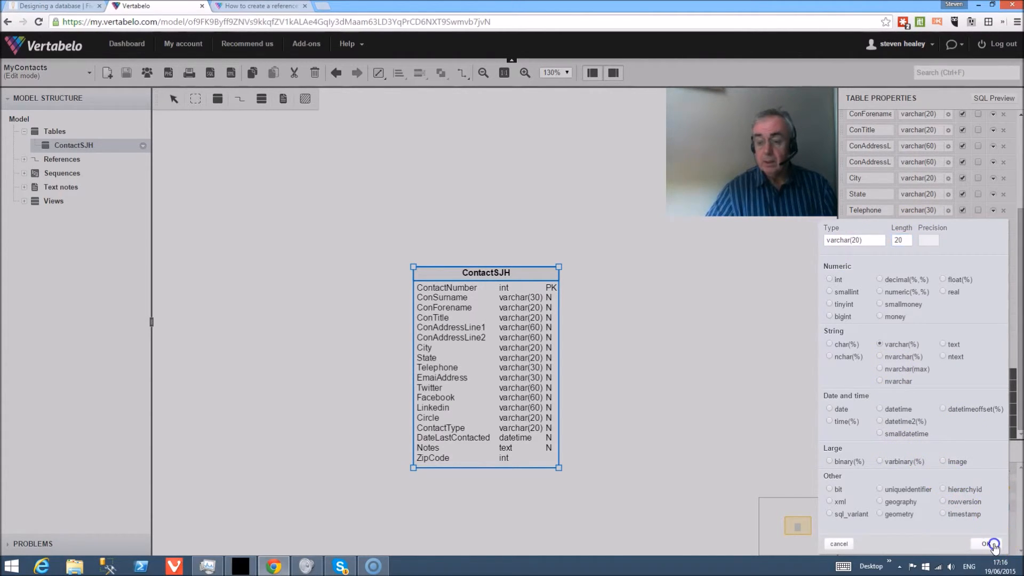
pyautogui.click(991, 543)
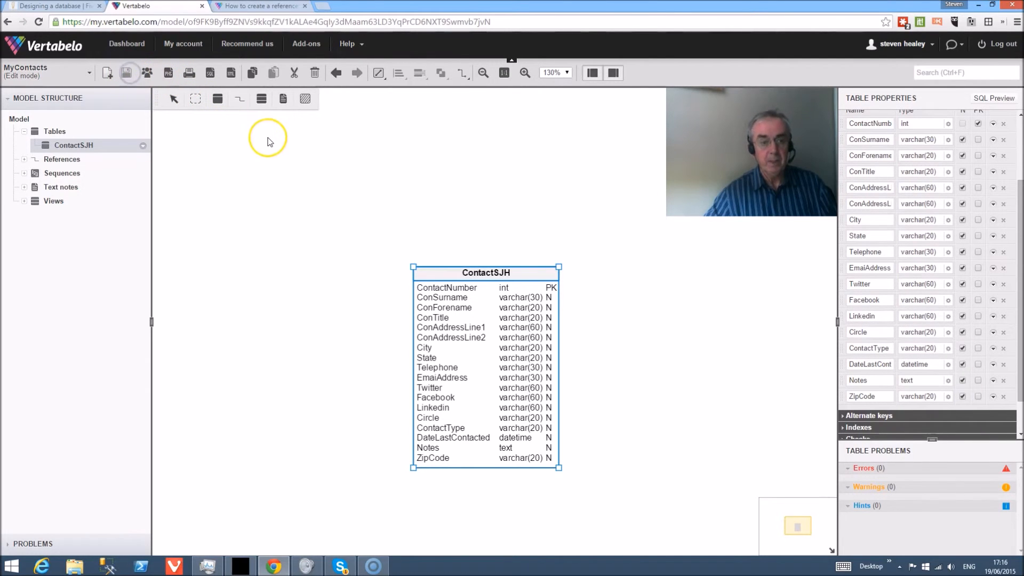
pyautogui.moveTo(204, 294)
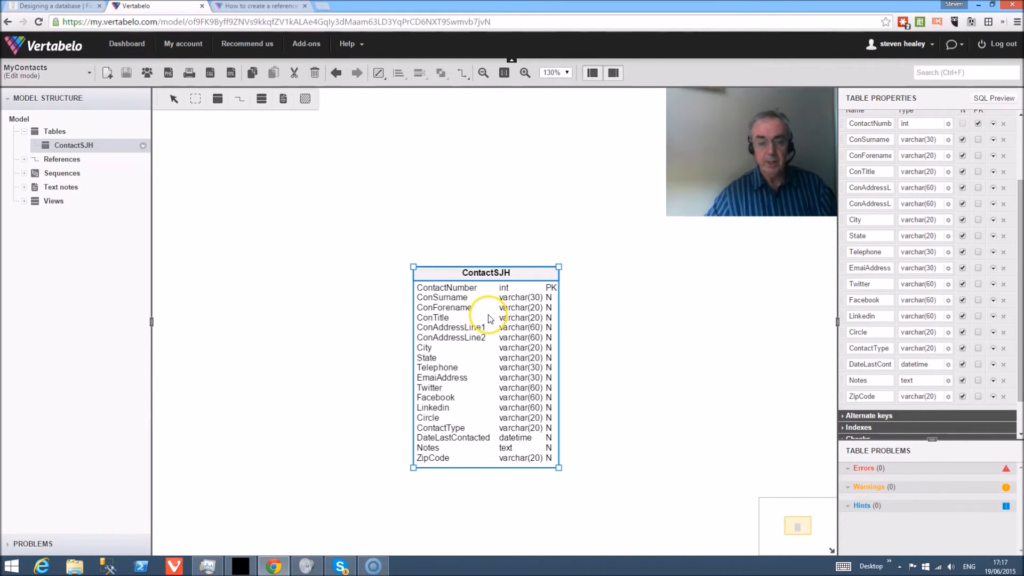
pyautogui.moveTo(471, 311)
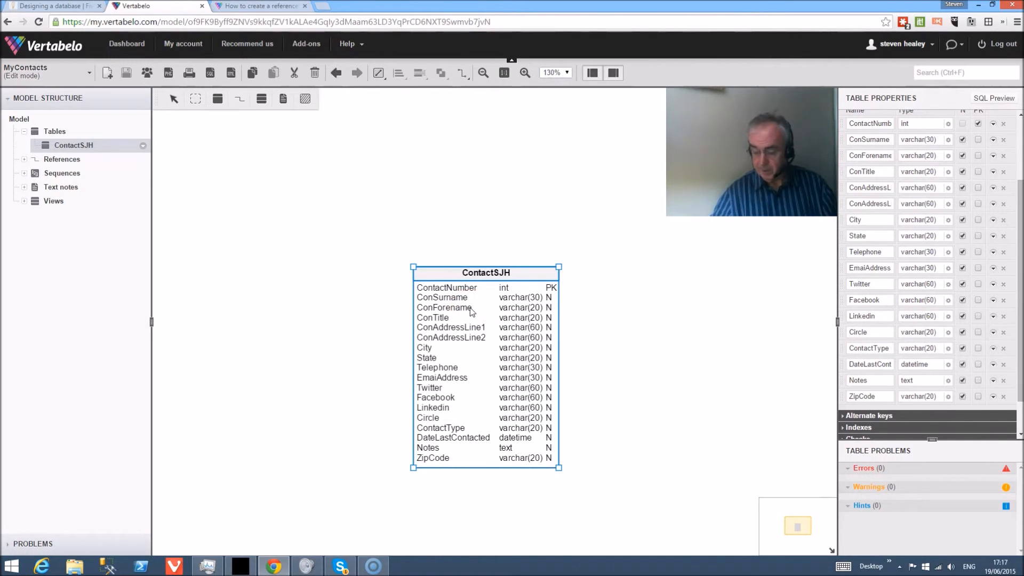
pyautogui.moveTo(209, 73)
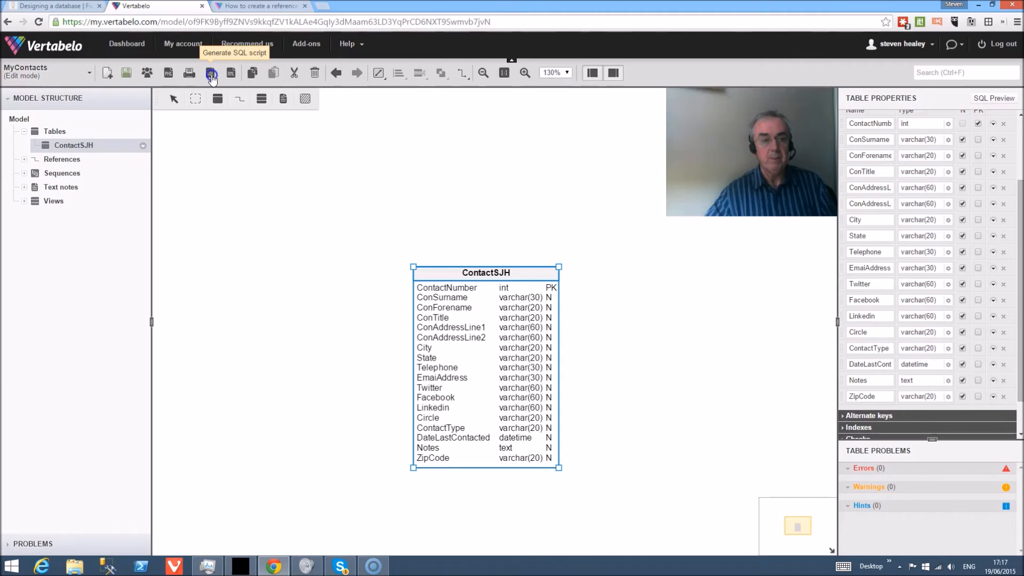
# Generate the Create SQL script and download MyContacts_create.sql.
pyautogui.click(210, 73)
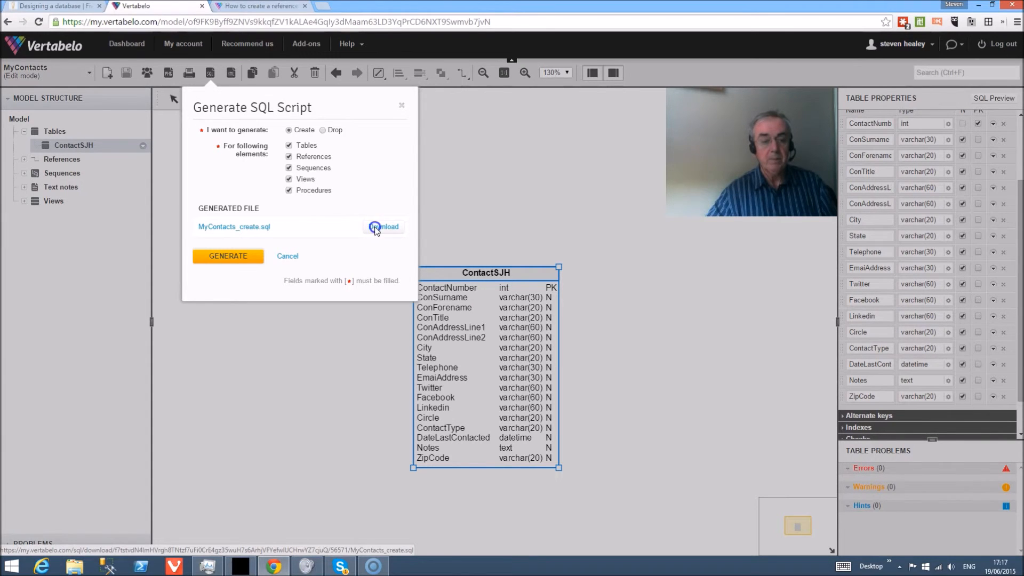
pyautogui.click(384, 226)
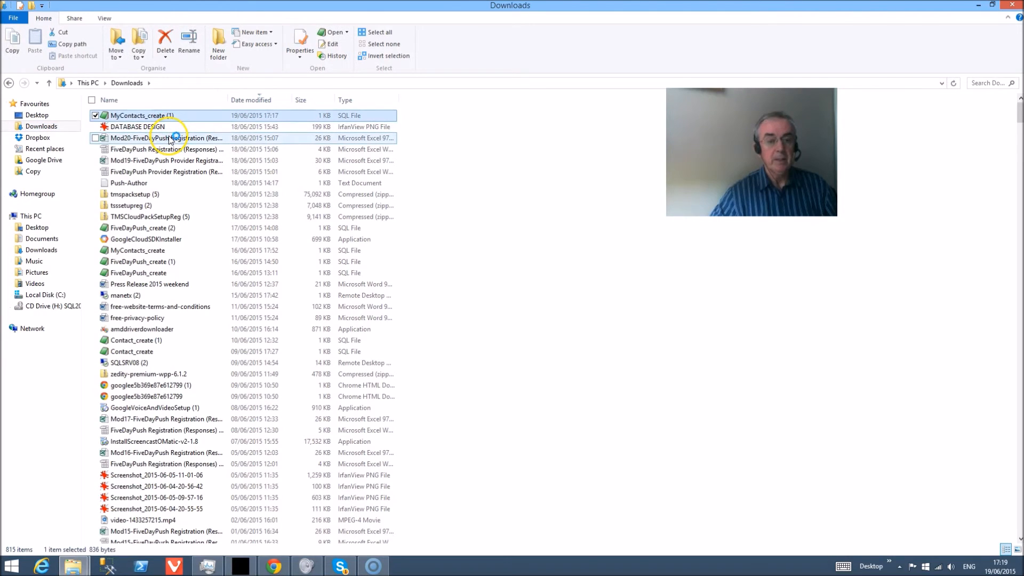
pyautogui.moveTo(166, 138)
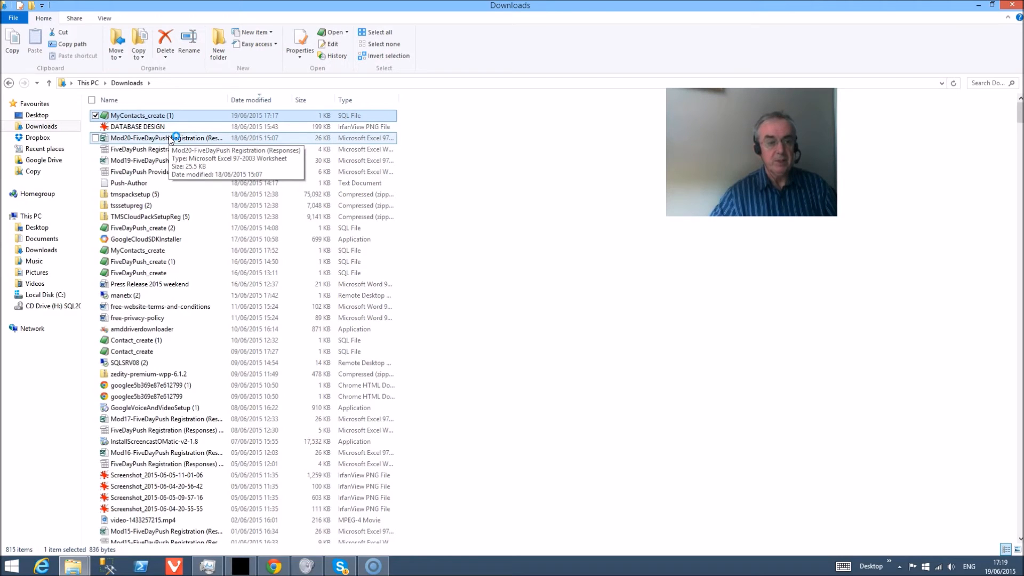
# Open MyContacts_create (1) from Downloads in EditPad Pro.
pyautogui.doubleClick(134, 115)
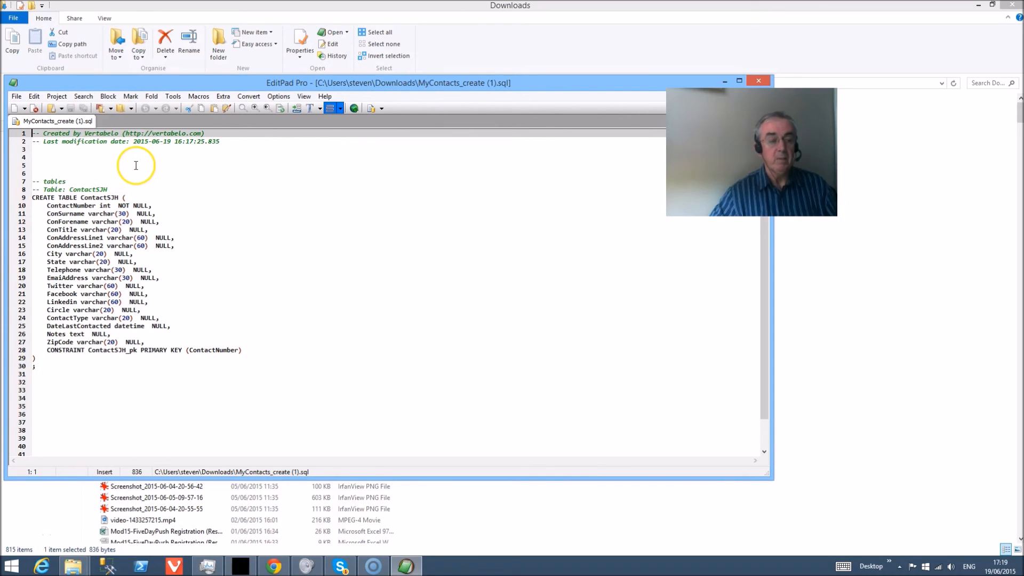
pyautogui.moveTo(128, 185)
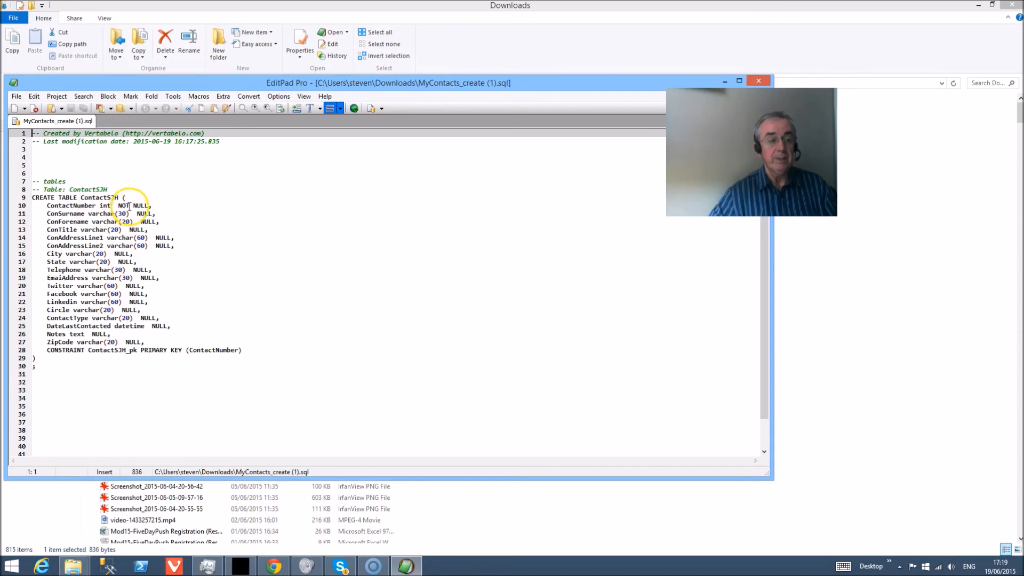
pyautogui.moveTo(206, 353)
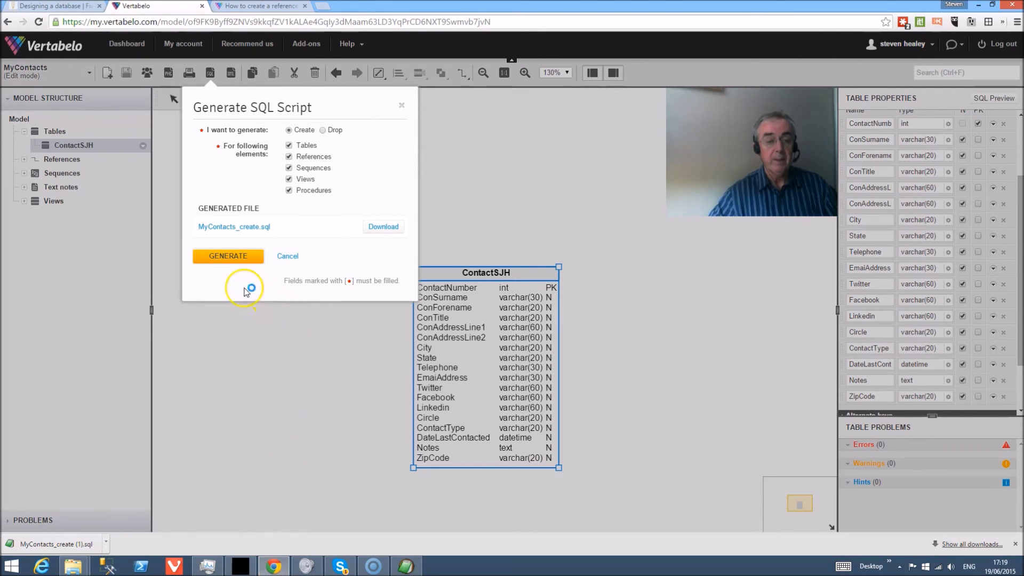
# Dismiss the Generate SQL Script dialog to return to the ContactSJH diagram.
pyautogui.click(401, 105)
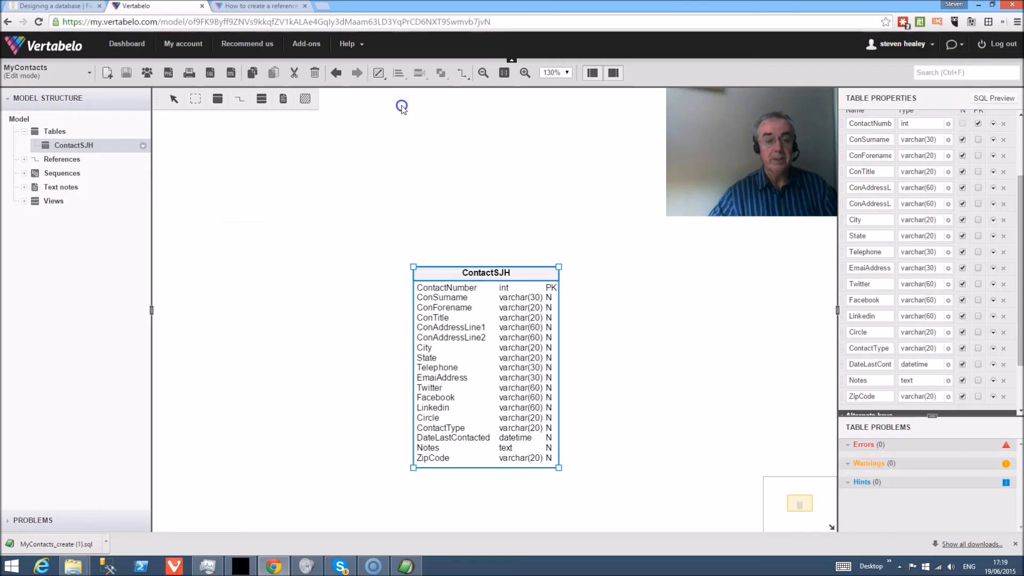
pyautogui.moveTo(350, 121)
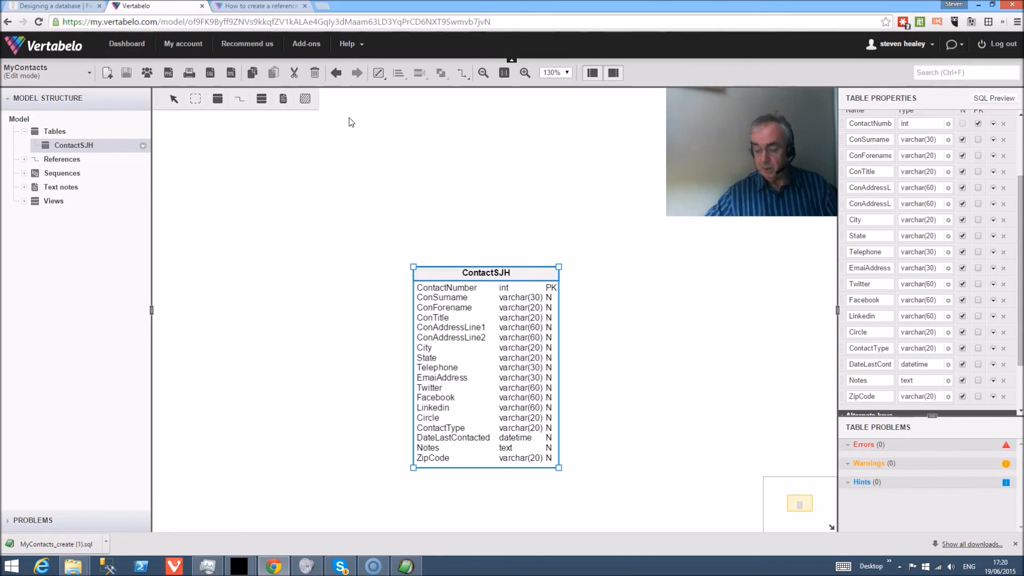
pyautogui.moveTo(314, 131)
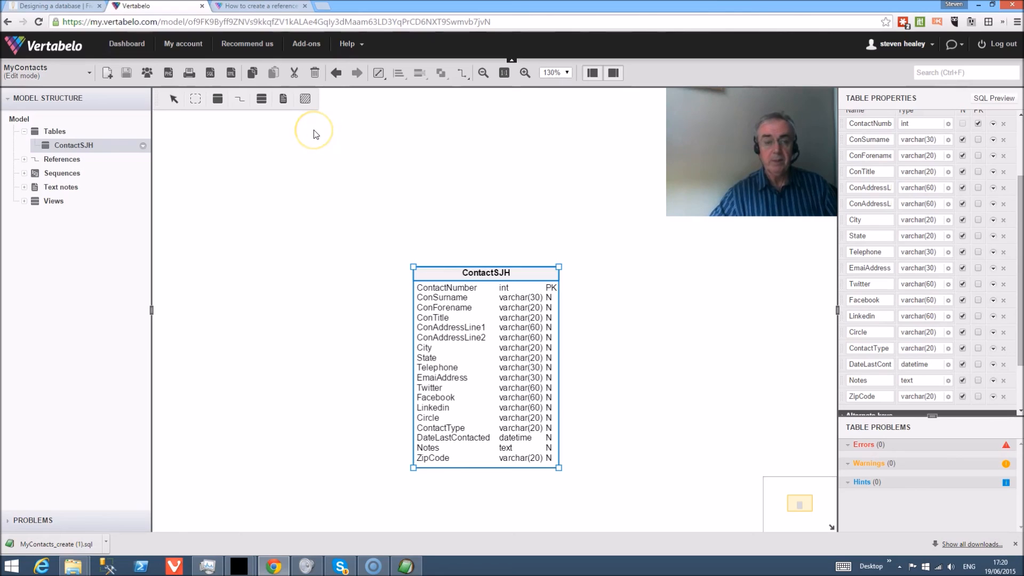
pyautogui.moveTo(314, 134)
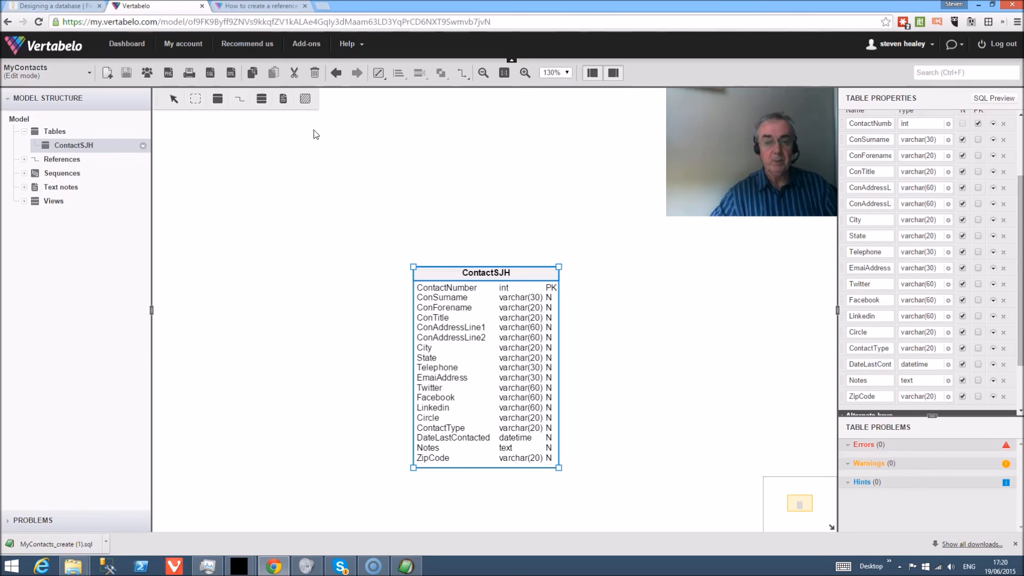